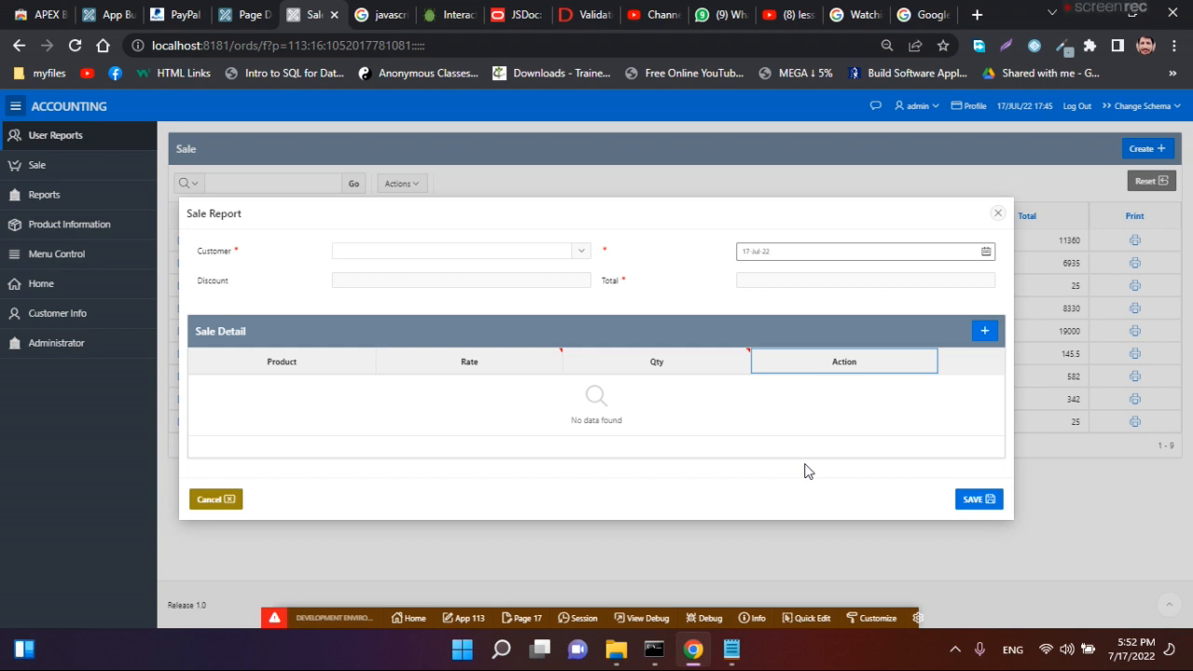
mouse_move(798, 477)
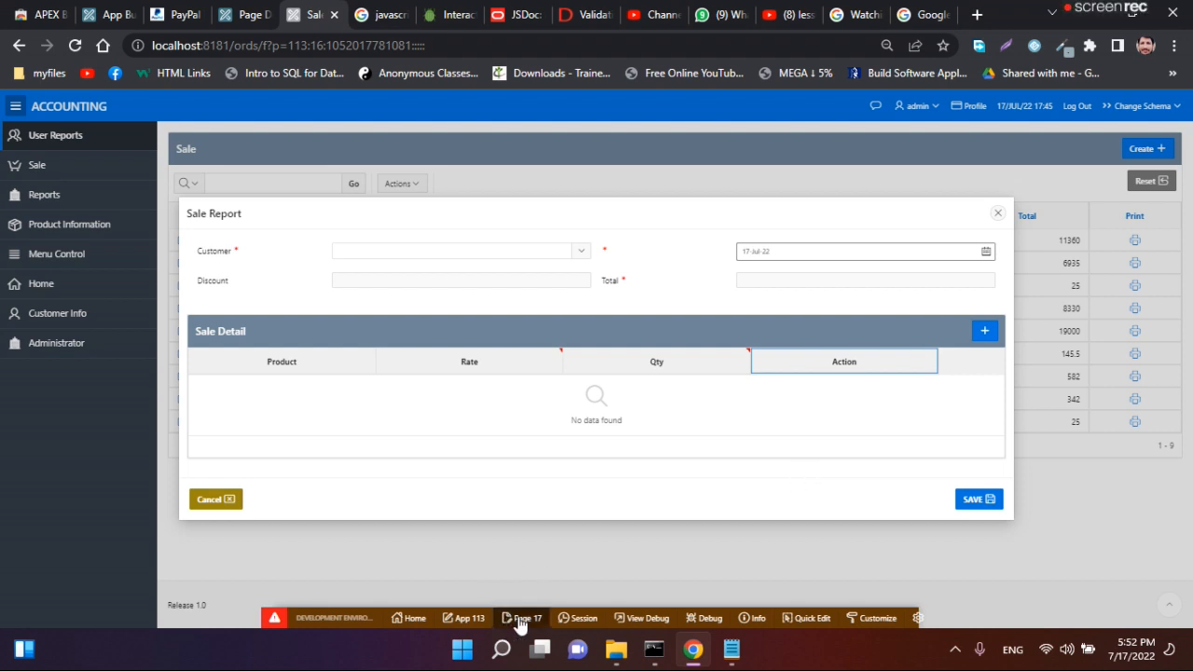
Open the running Sale Report page in Page Designer from the developer toolbar
left_click(522, 619)
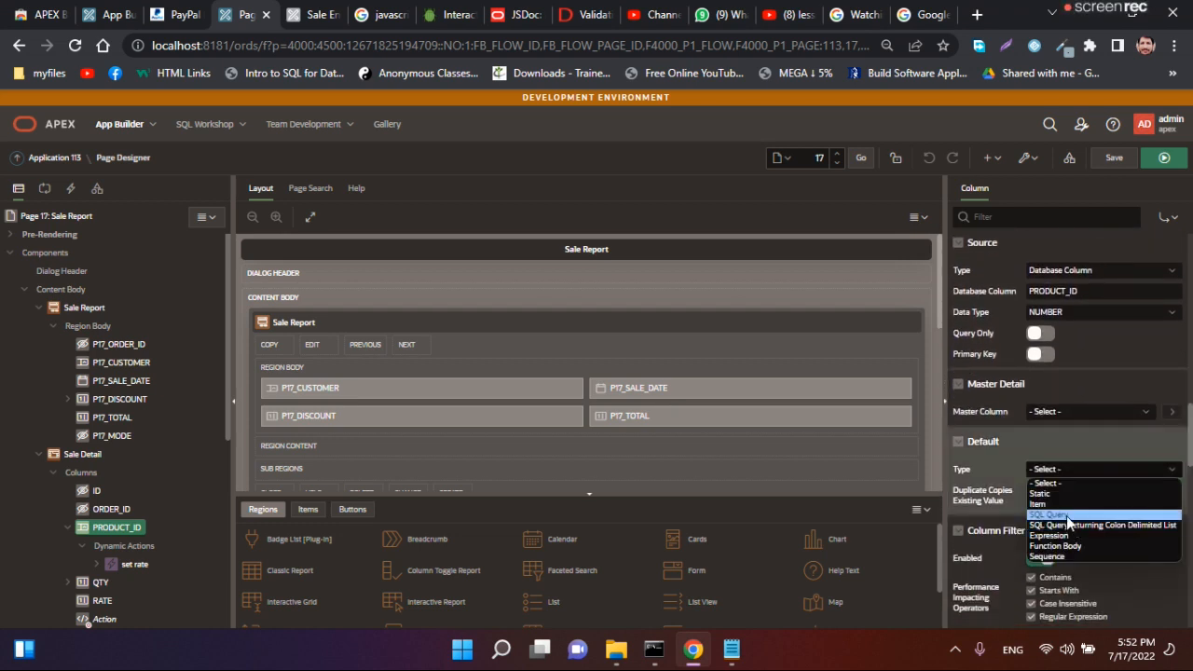
Give PRODUCT_ID a PL/SQL expression default of 1, then save and run
left_click(1048, 535)
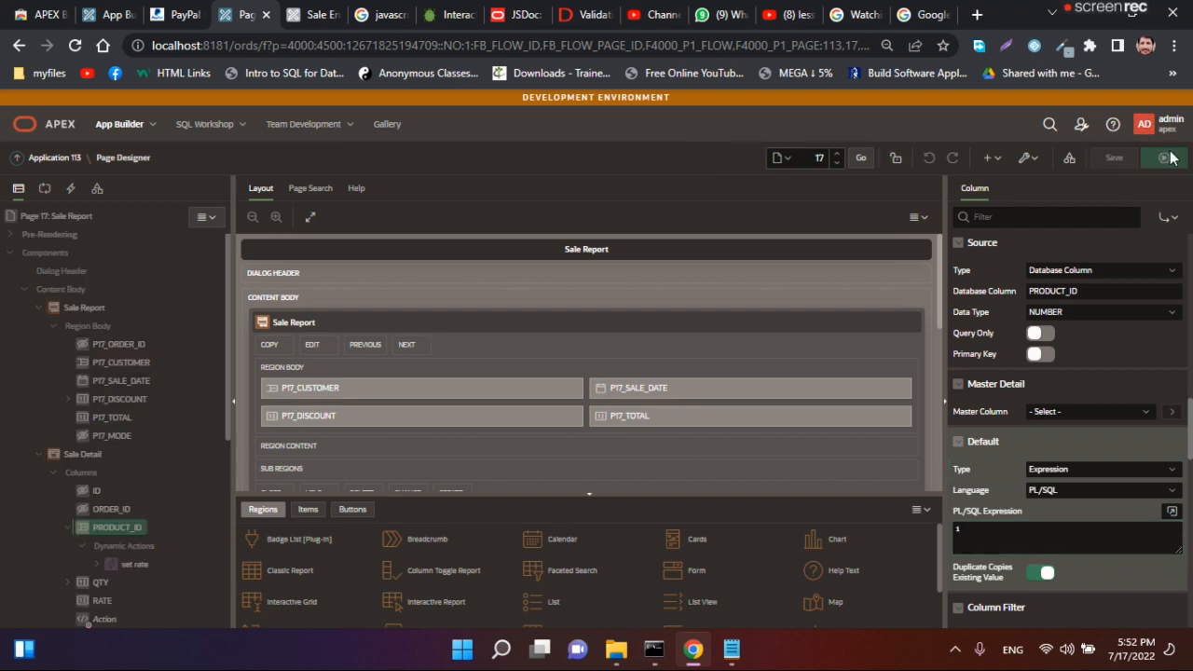
left_click(1115, 156)
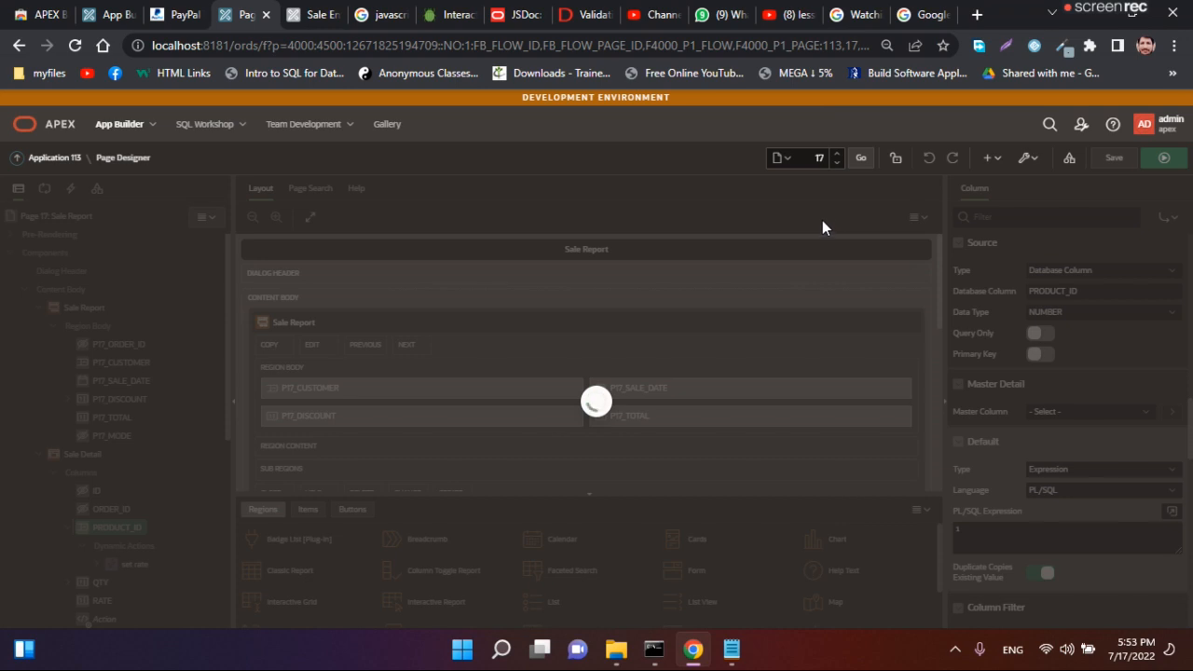
Add a Sale Detail row and pick Computer(1) as its product from the LOV
left_click(1113, 157)
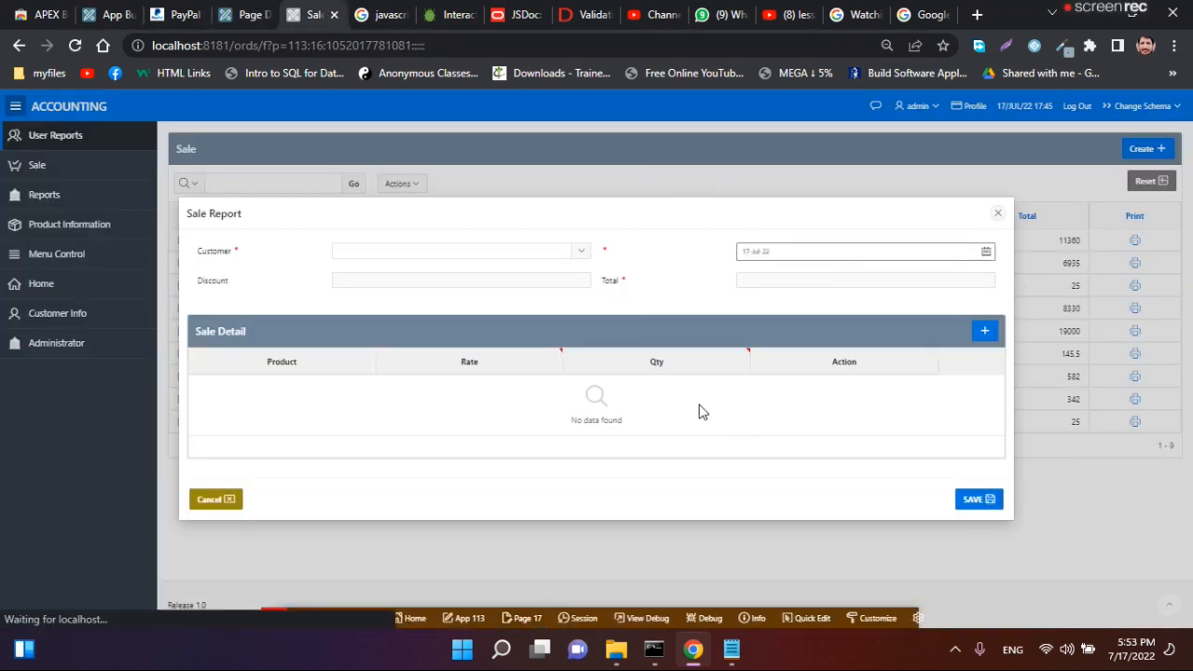
left_click(984, 331)
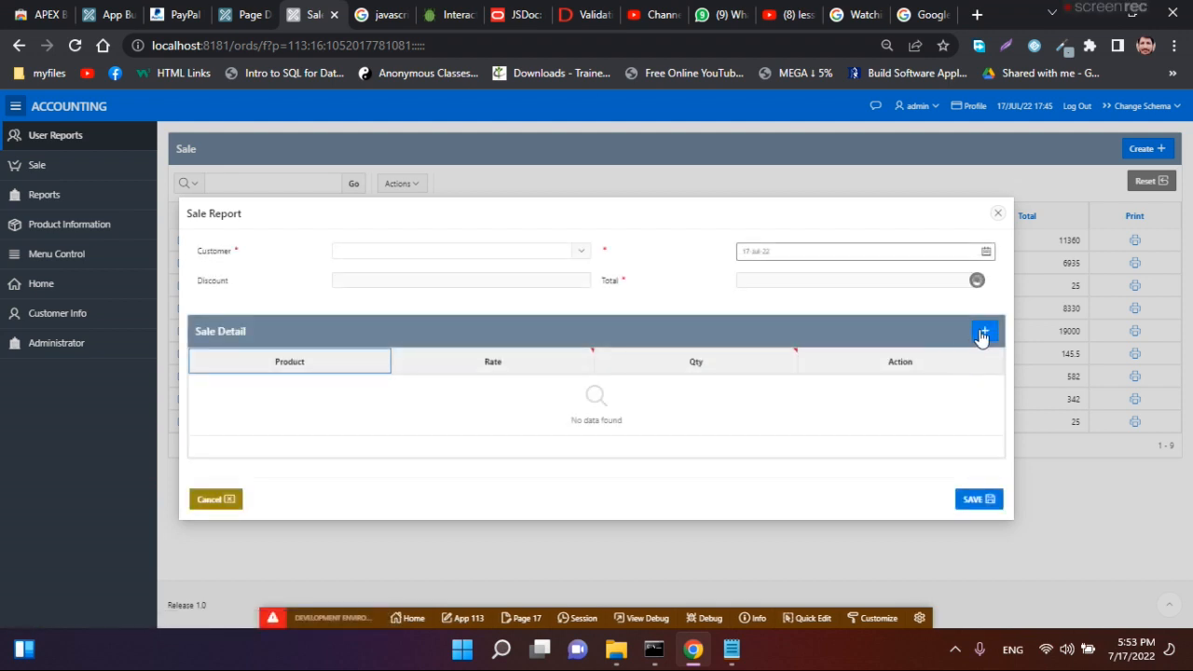
left_click(984, 332)
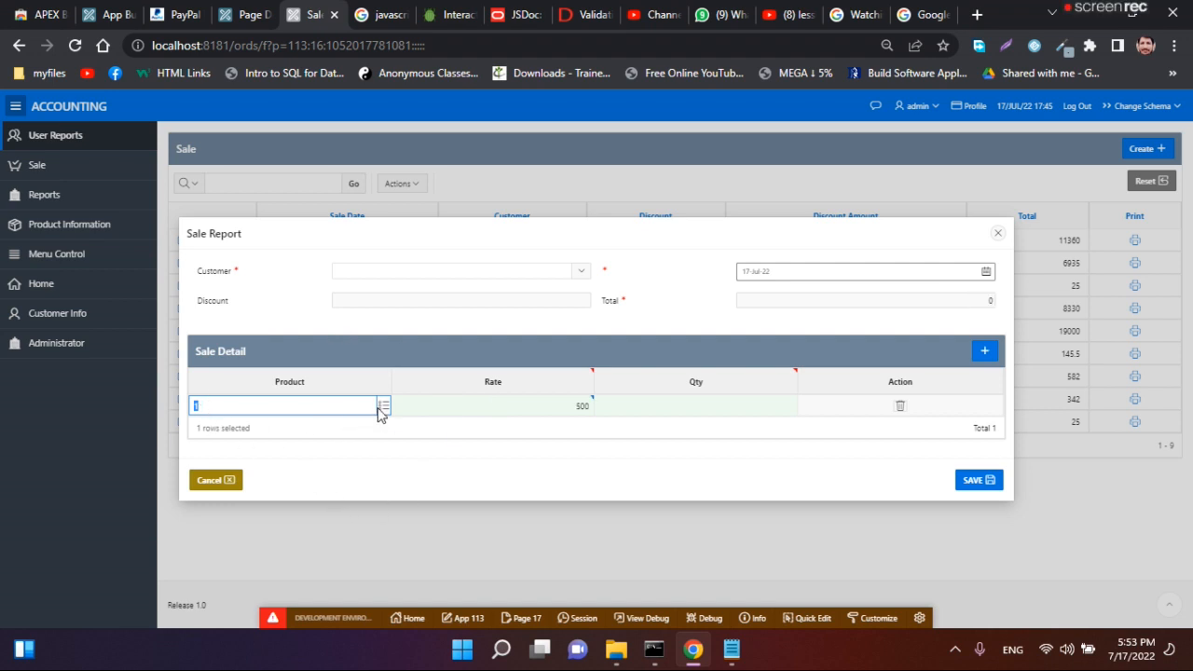
left_click(384, 406)
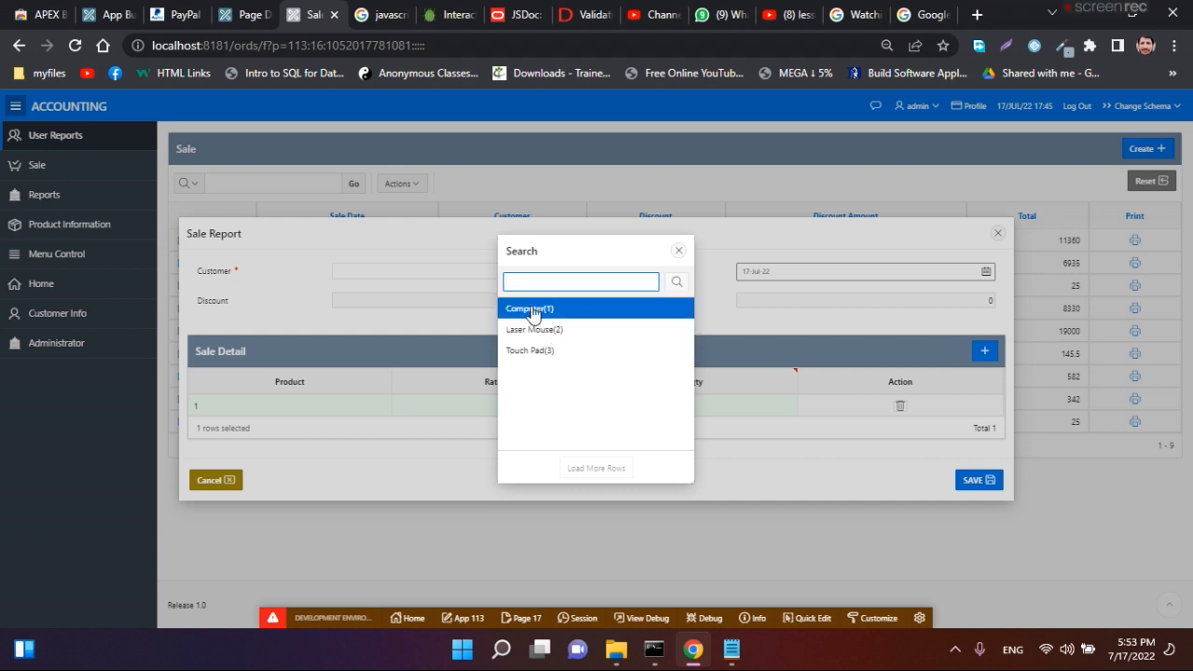
mouse_move(544, 328)
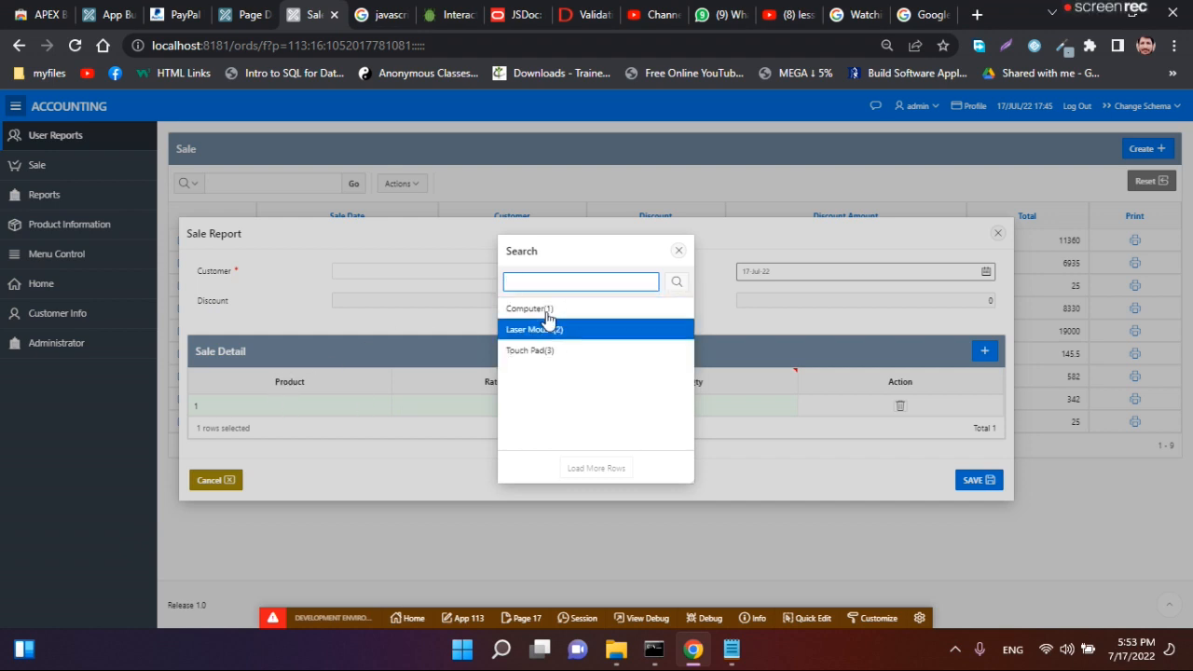
mouse_move(533, 309)
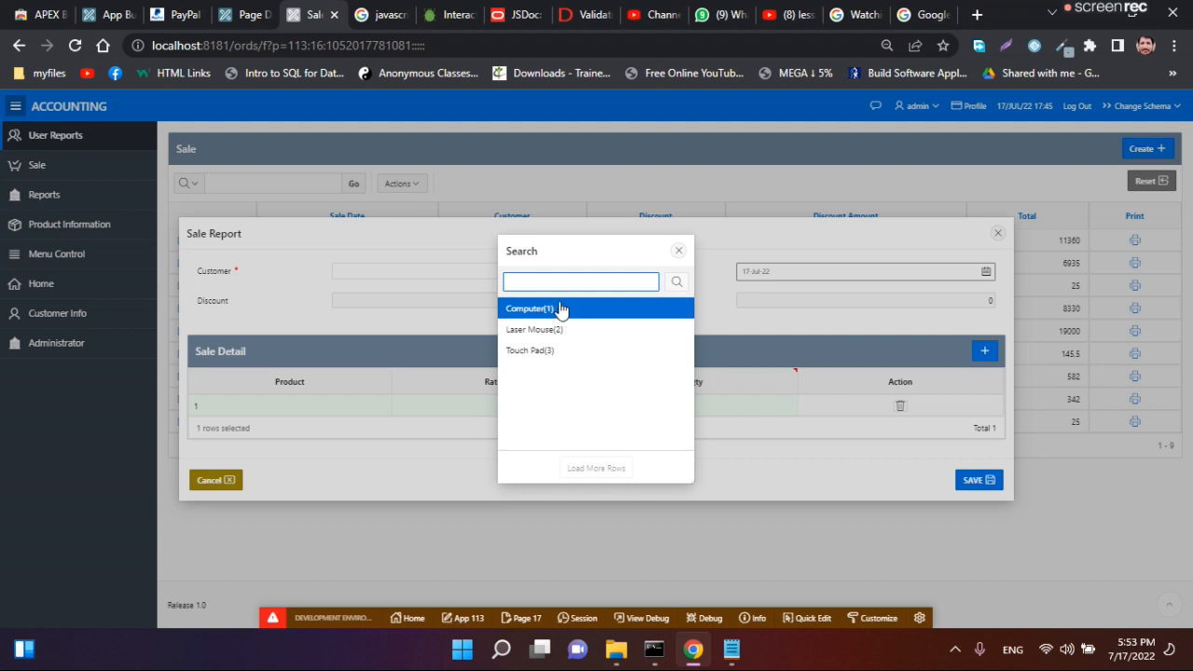
left_click(525, 309)
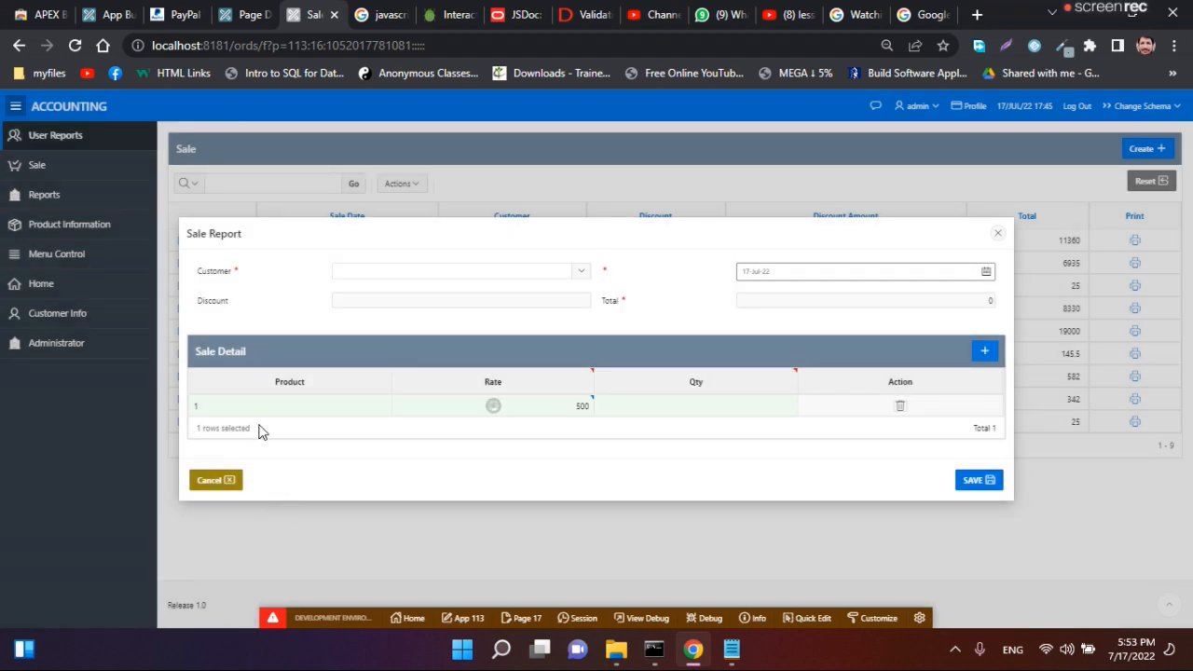
left_click(289, 407)
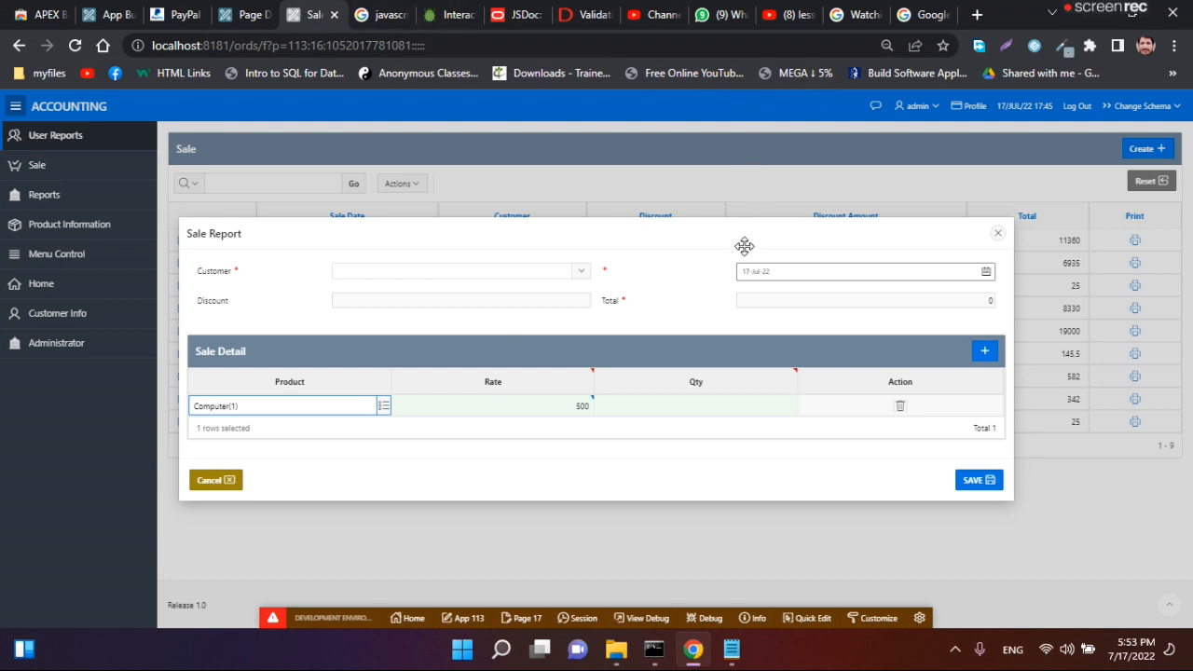
mouse_move(377, 34)
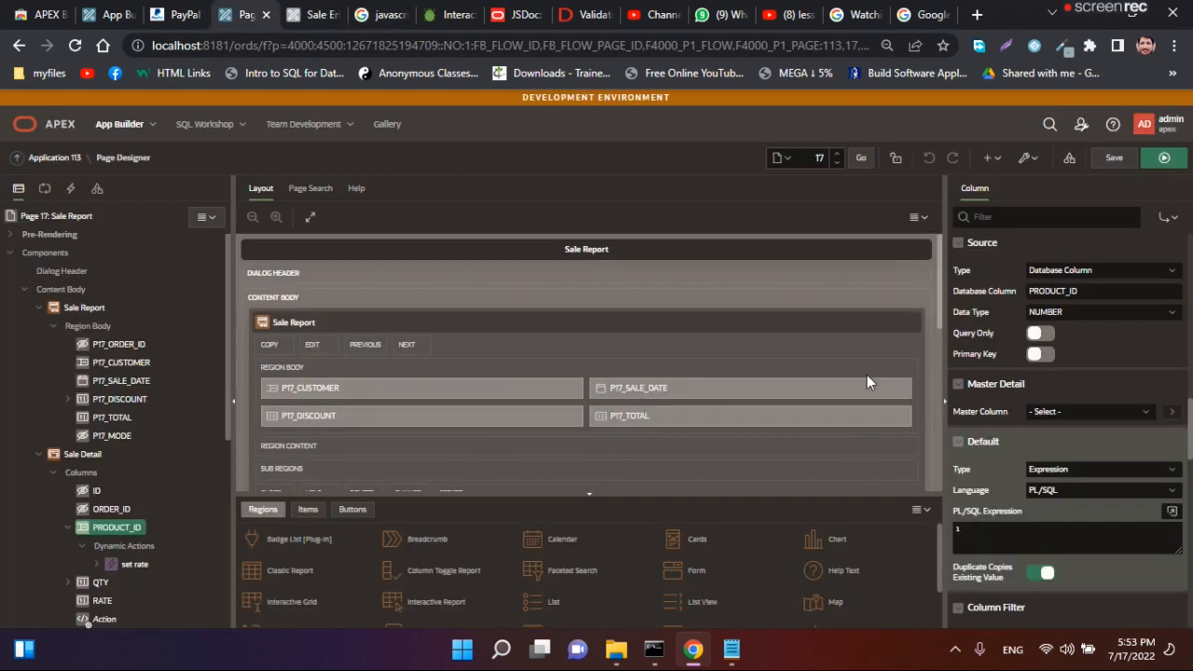
mouse_move(120, 447)
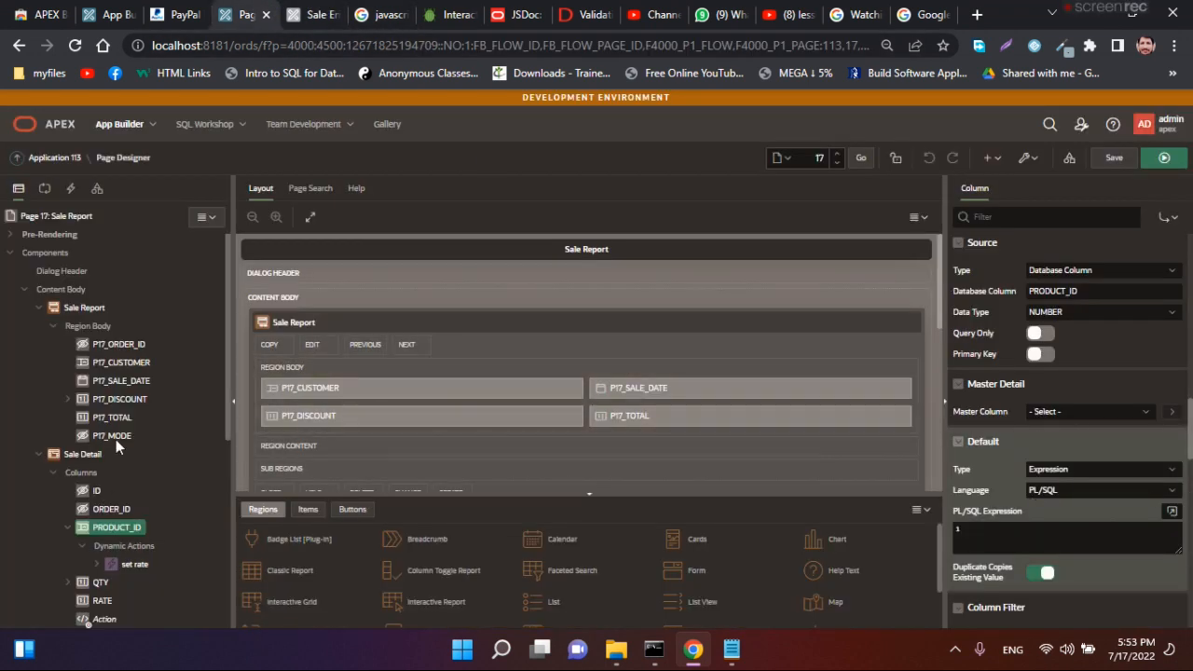
Switch the PRODUCT_ID default type to Function Body, then clear it
left_click(1100, 489)
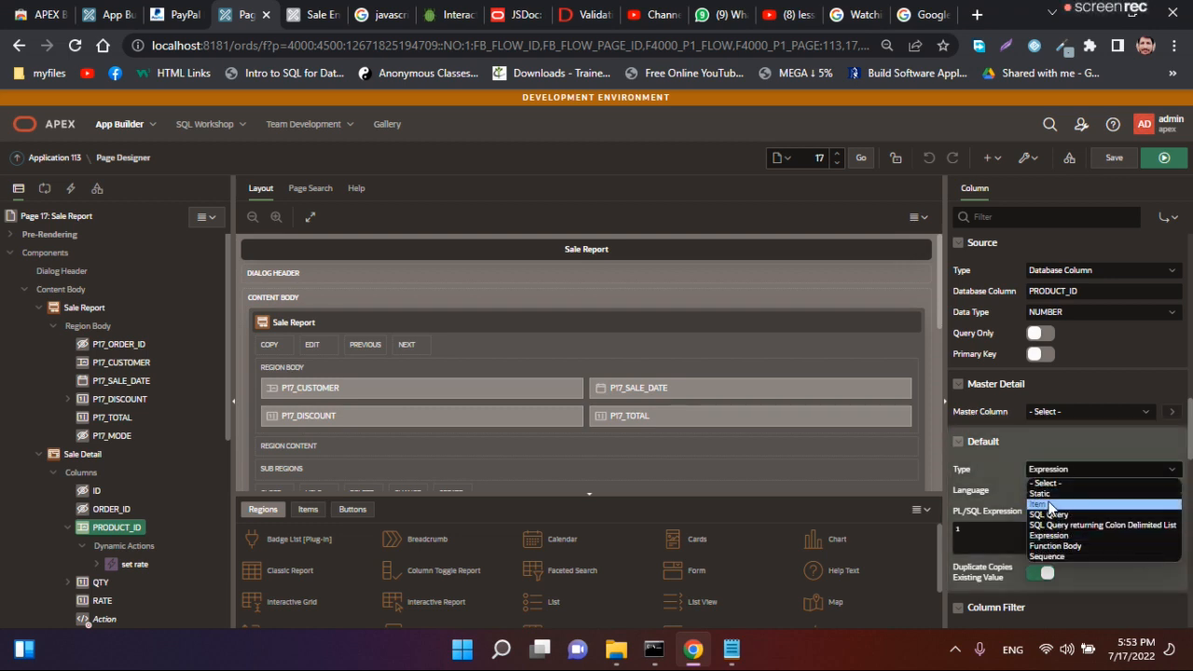
mouse_move(1082, 546)
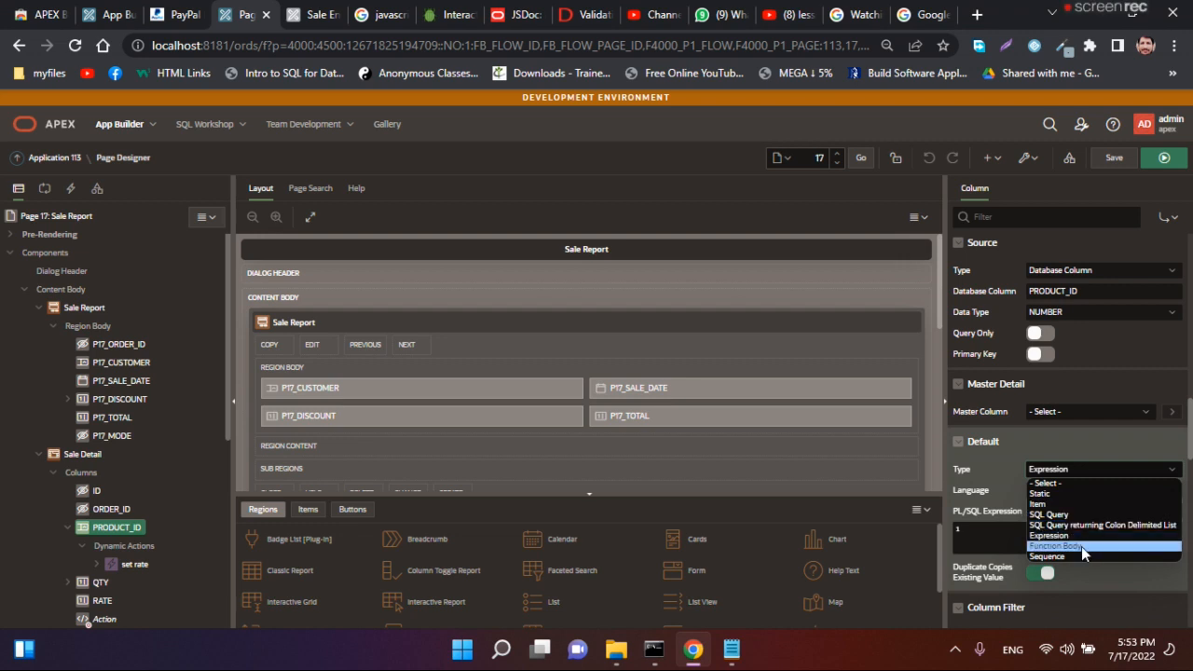
left_click(1055, 544)
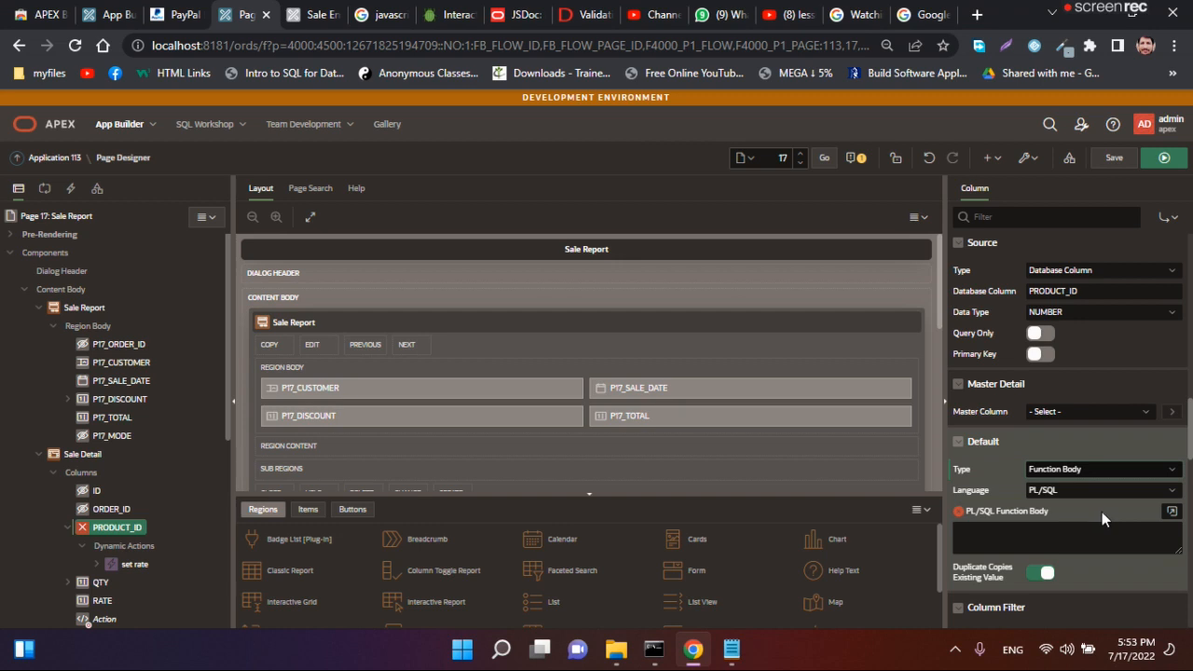
mouse_move(1109, 511)
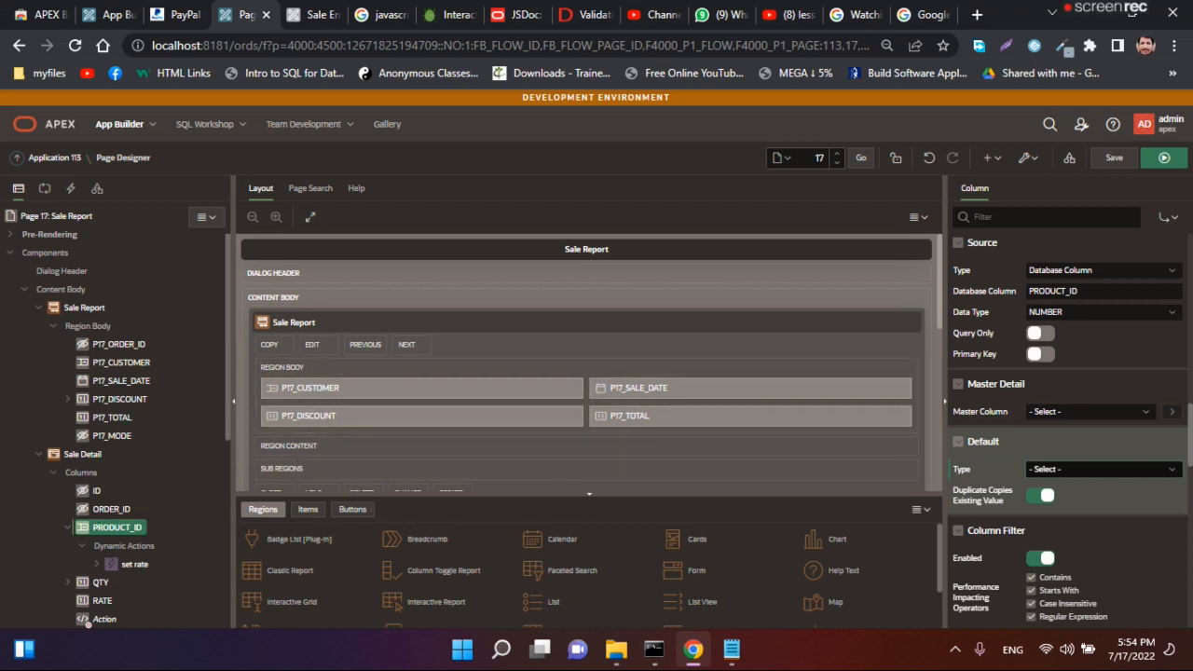
Review the Notepad notes on Row Initialization grid defaults, then return to Page Designer
left_click(731, 649)
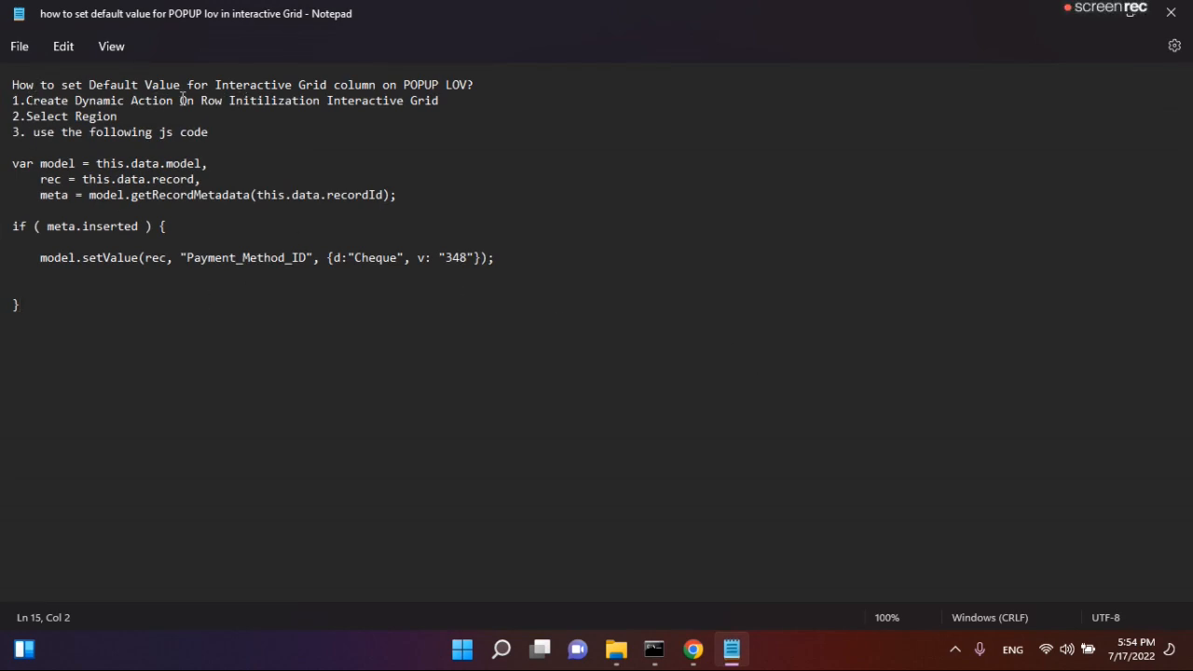
left_click_drag(179, 101, 438, 101)
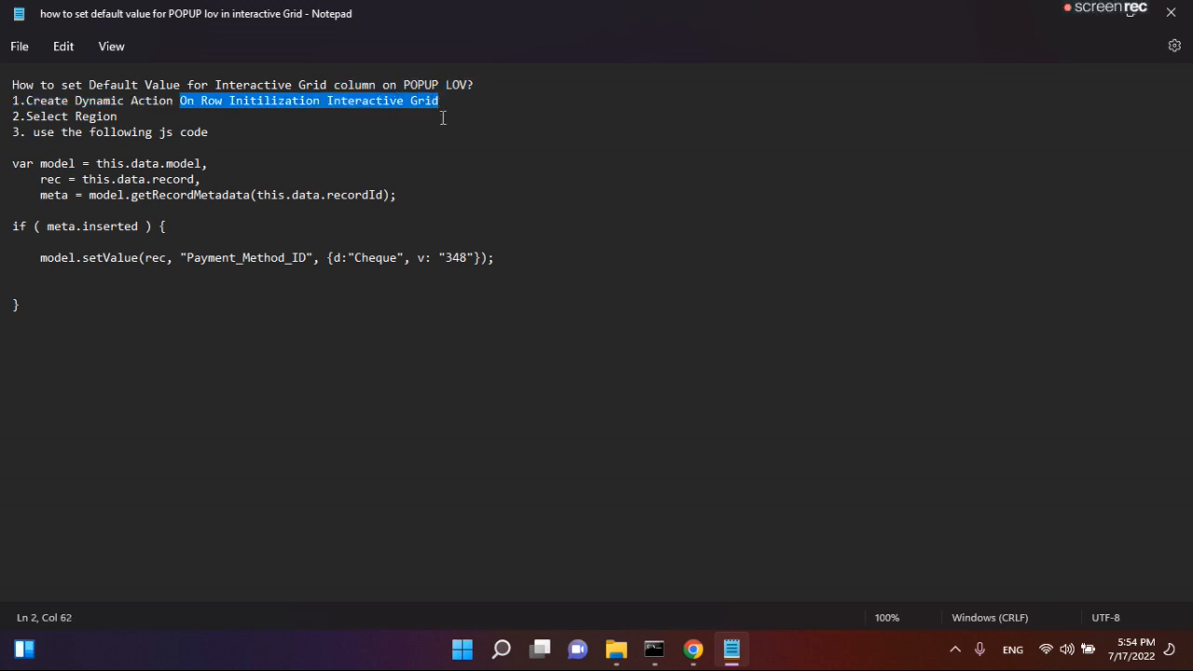
mouse_move(281, 265)
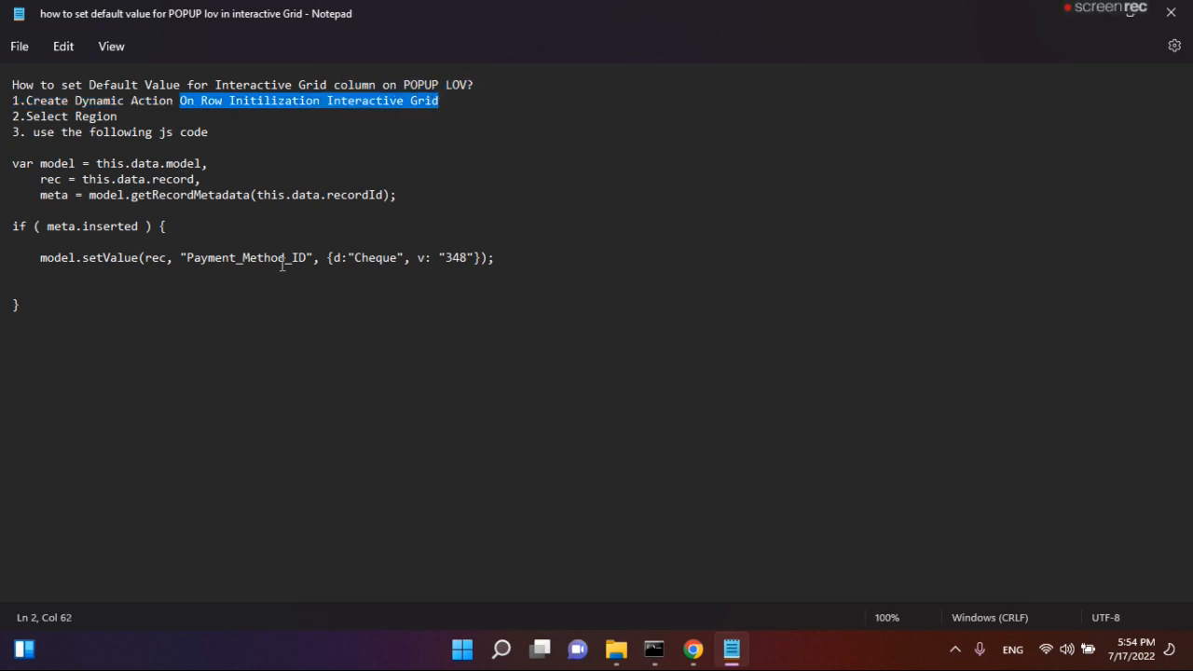
left_click(693, 648)
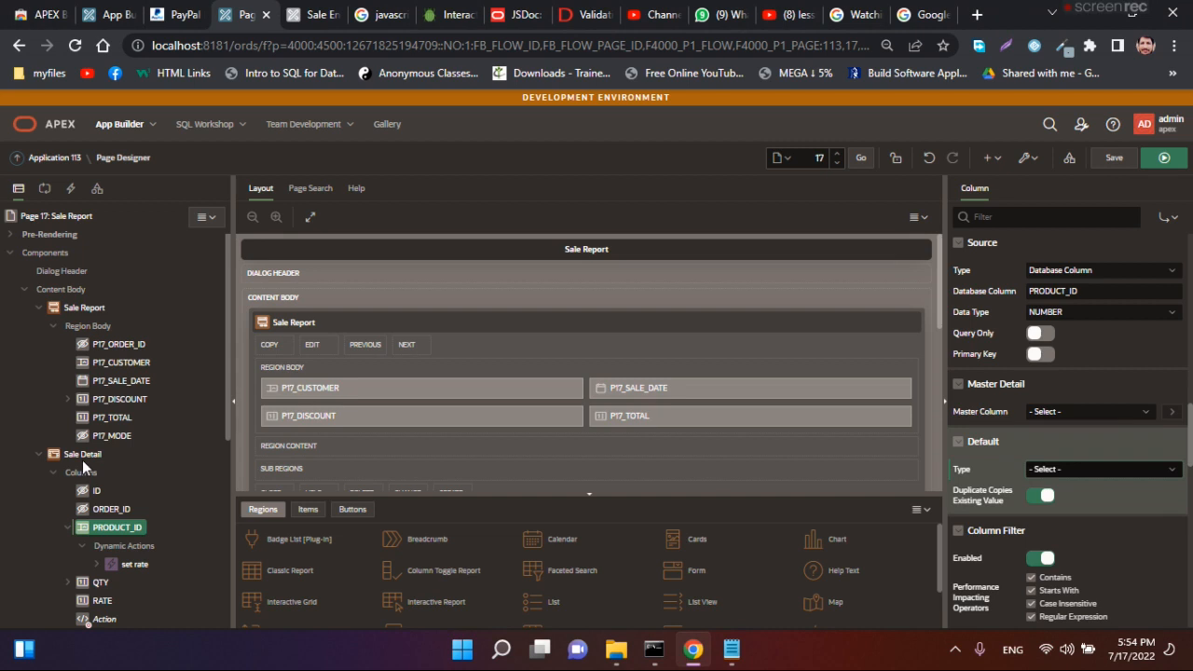
Create a dynamic action on Sale Detail named 'set default value'
right_click(82, 455)
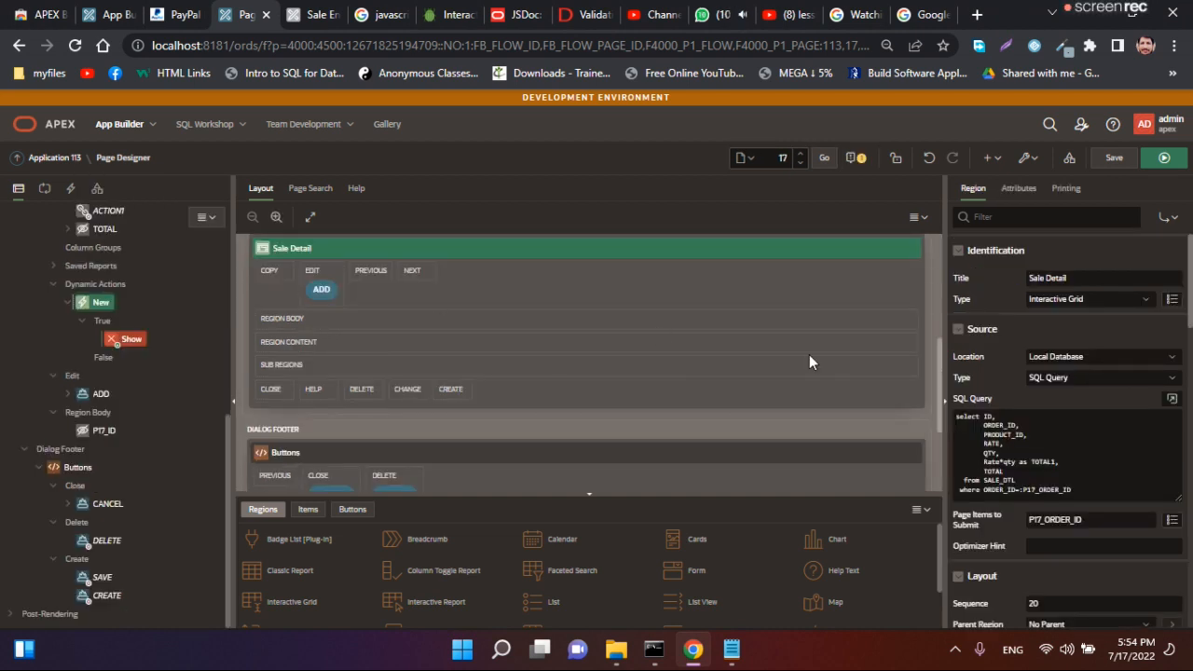
left_click(101, 302)
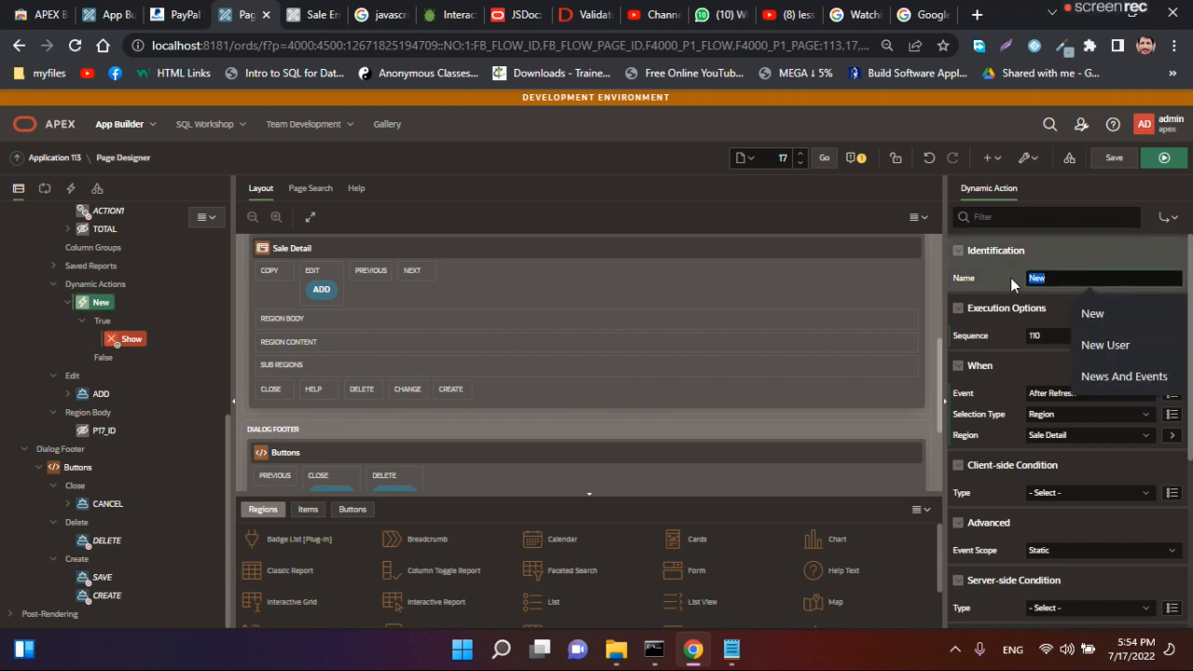
type("set default value")
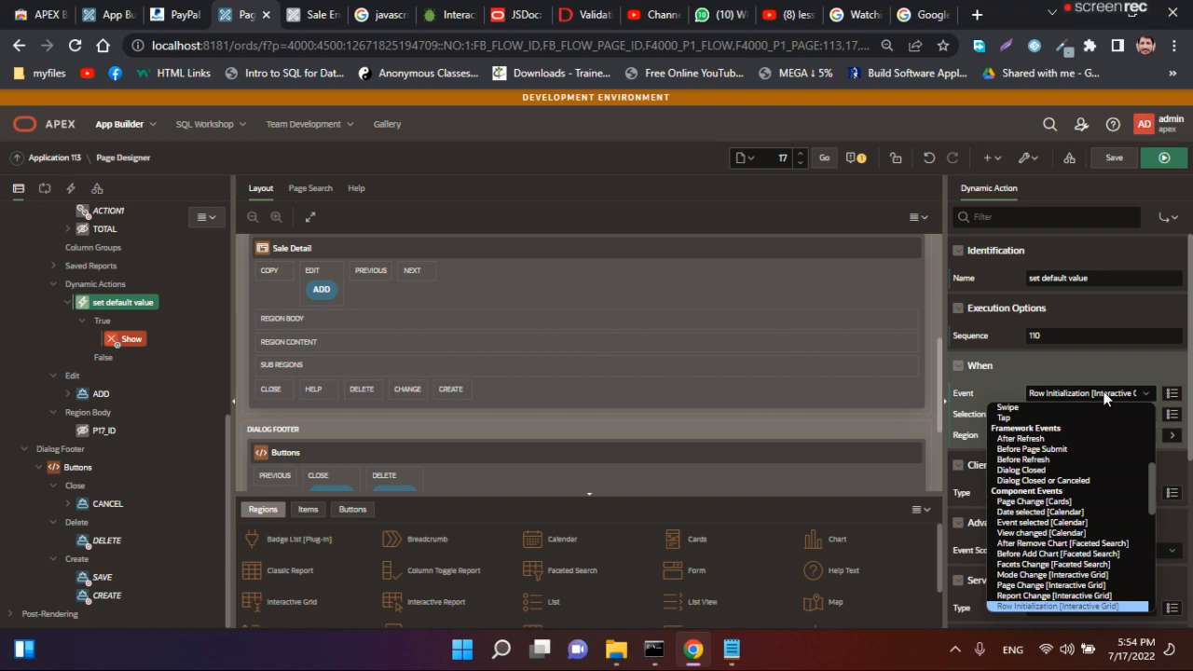
Fire it on Row Initialization [Interactive Grid] with selection type Region, Sale Detail
left_click(1059, 606)
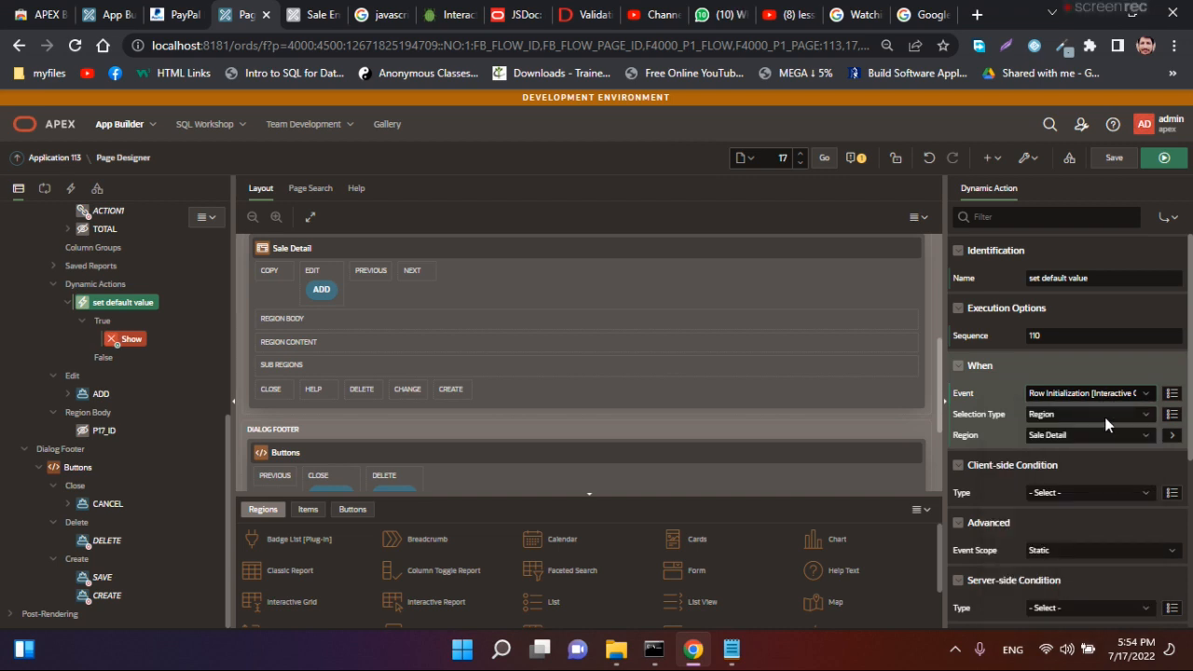
left_click(1089, 414)
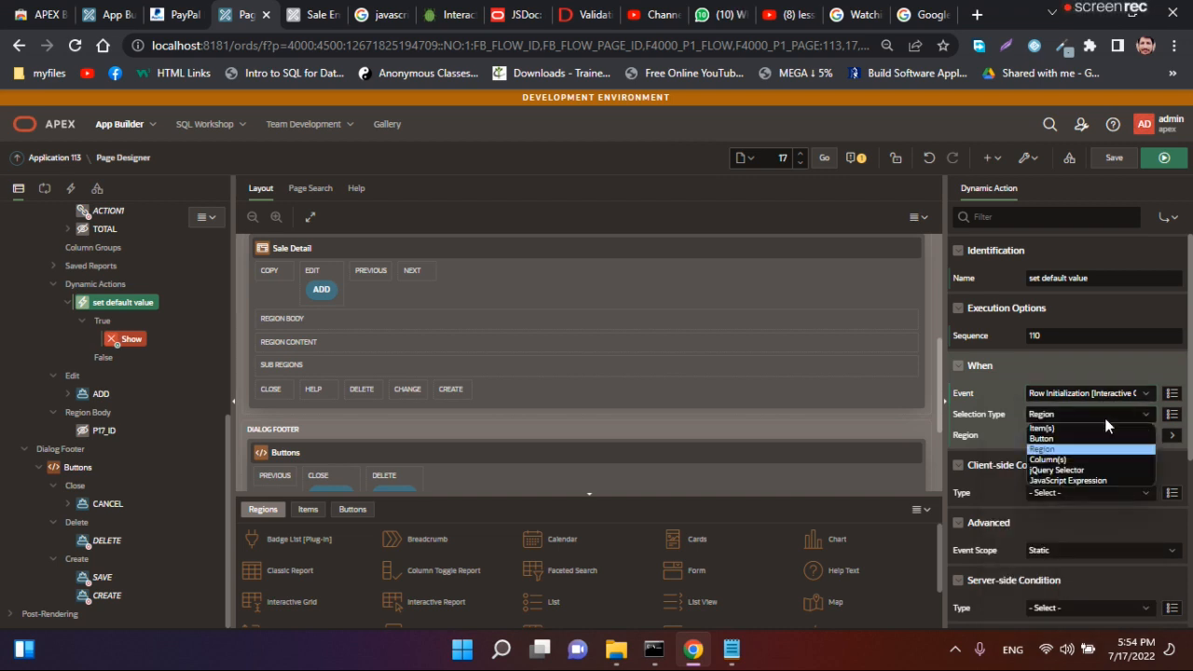
left_click(1048, 436)
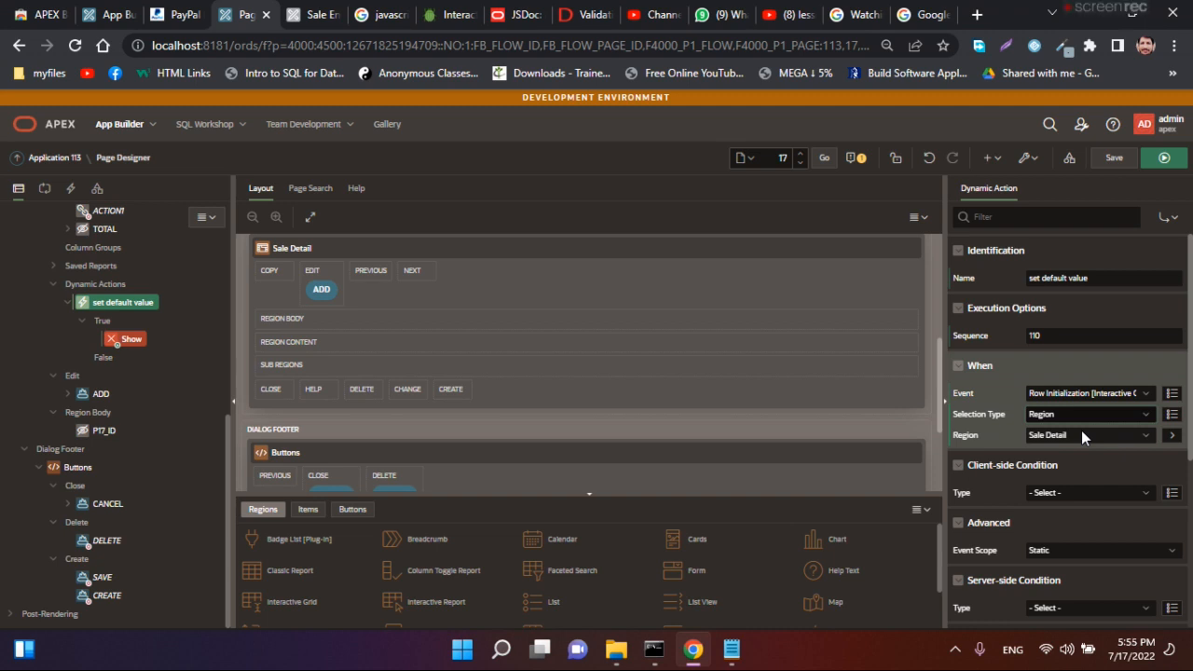
mouse_move(1184, 414)
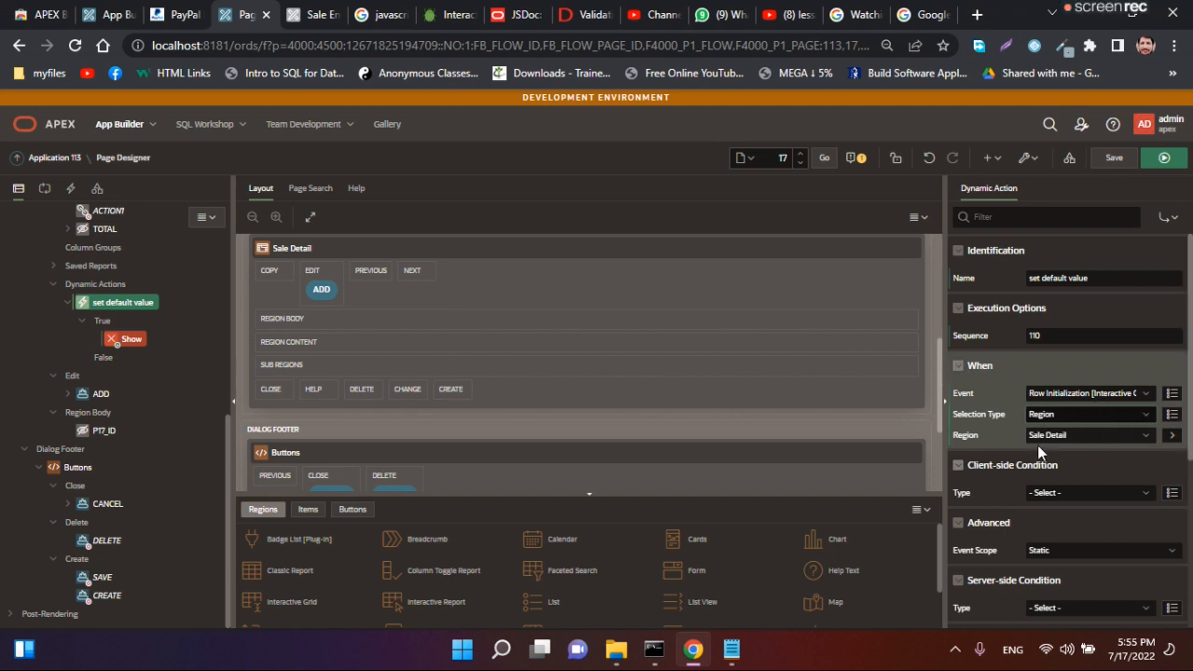
mouse_move(1128, 449)
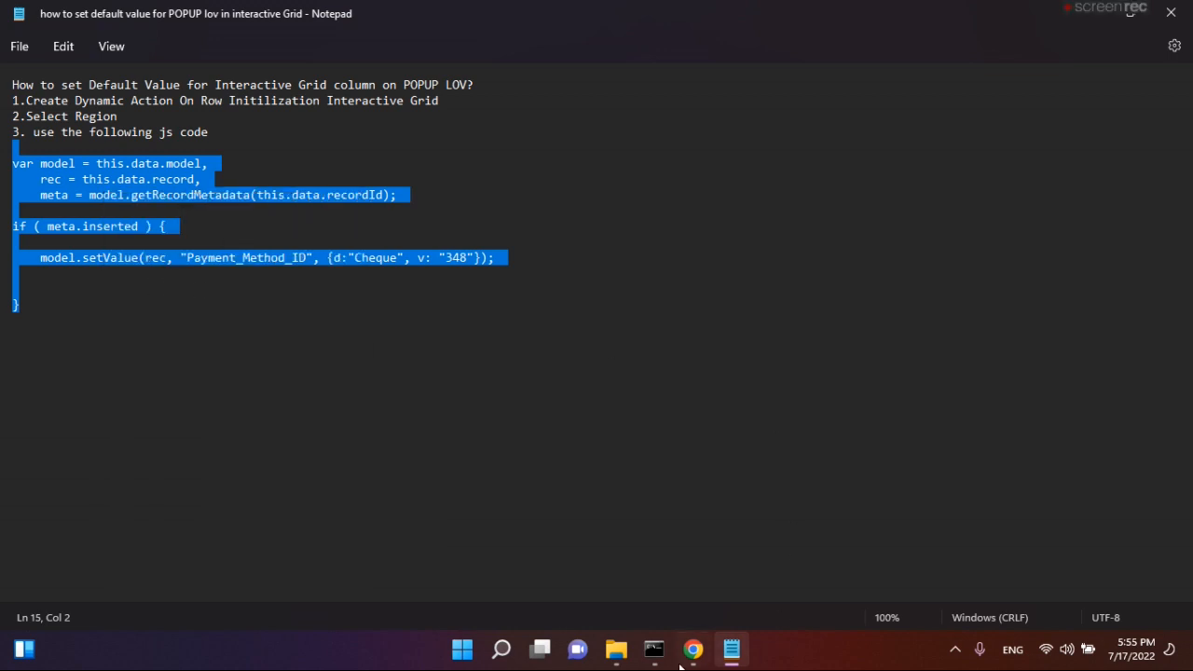
left_click(693, 649)
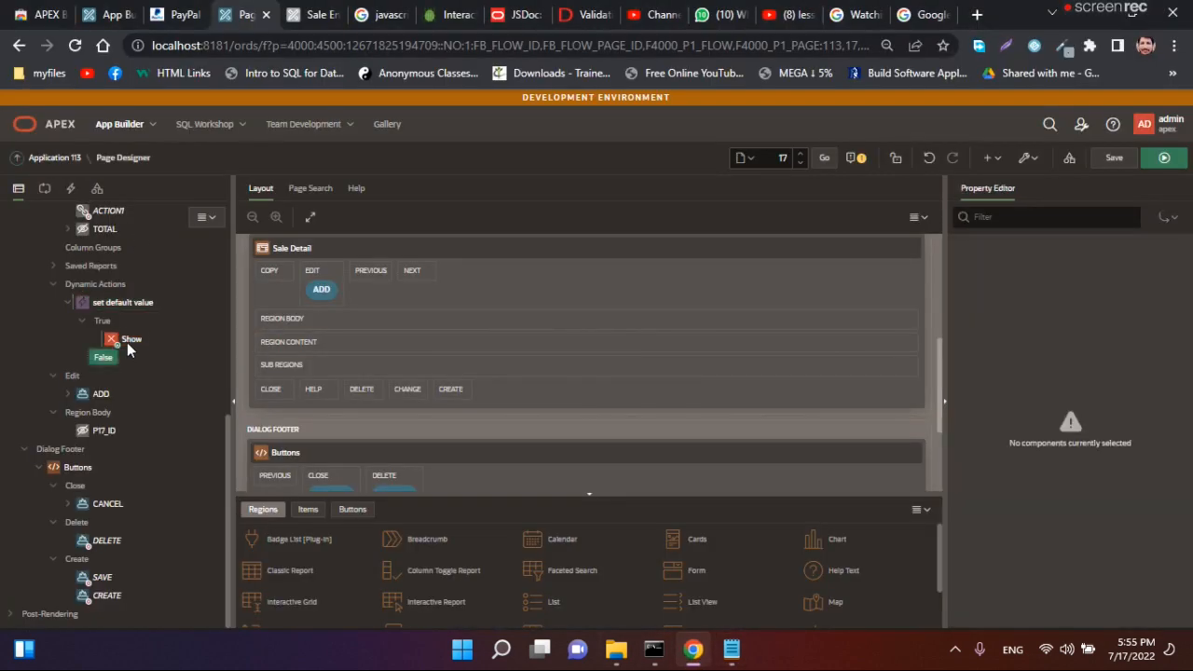
Make the true action Execute JavaScript Code with setValue model code targeting PRODUCT_ID
left_click(131, 339)
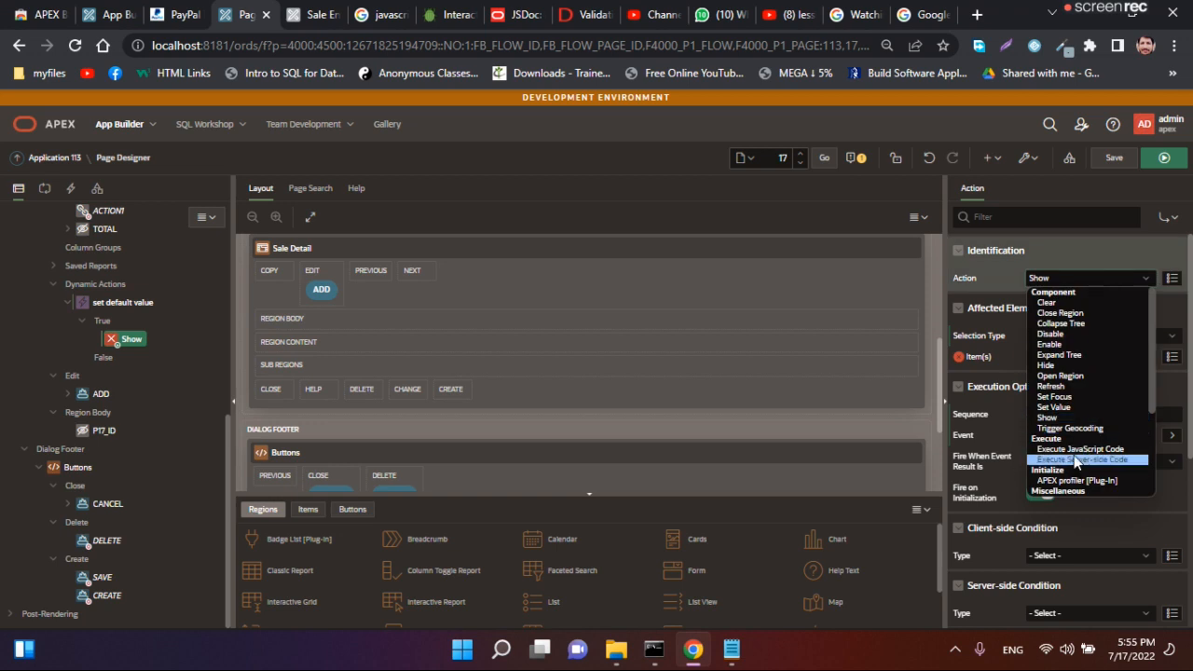
left_click(1079, 459)
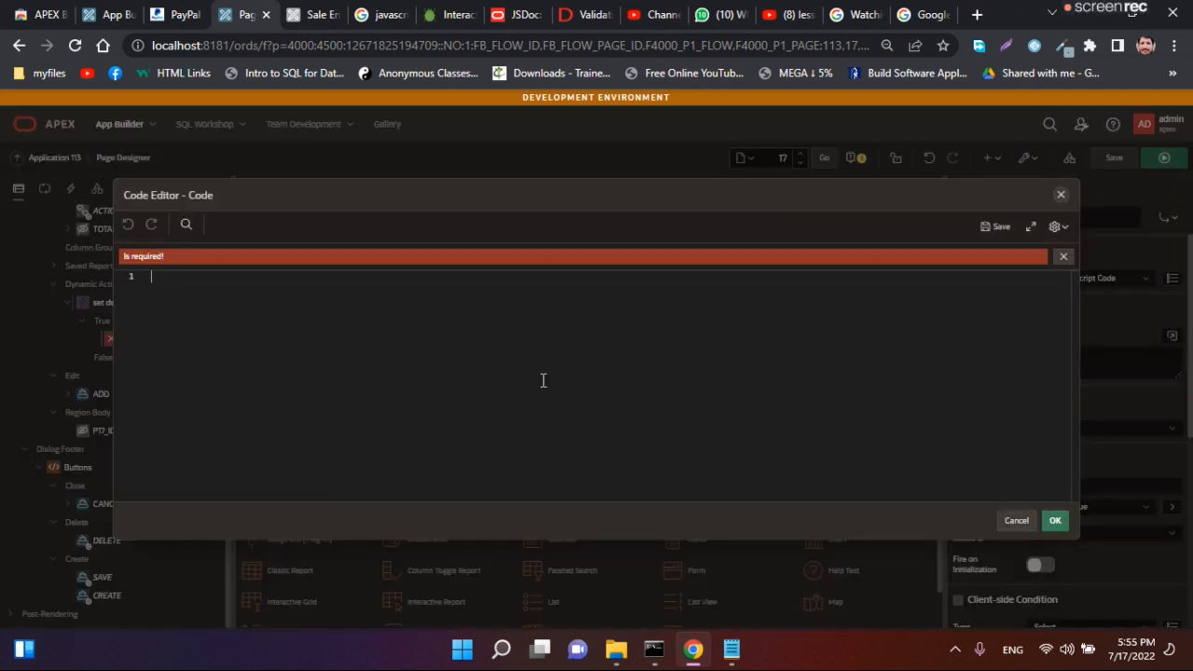
type("var model = this.data.model,")
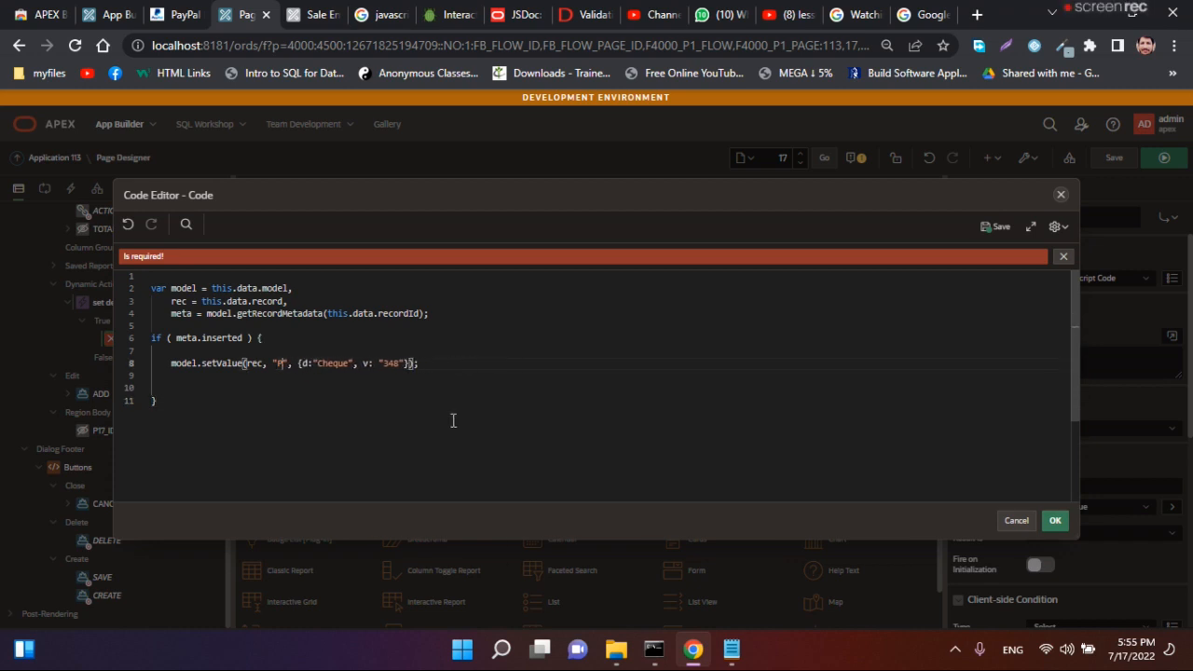
key("Backspace")
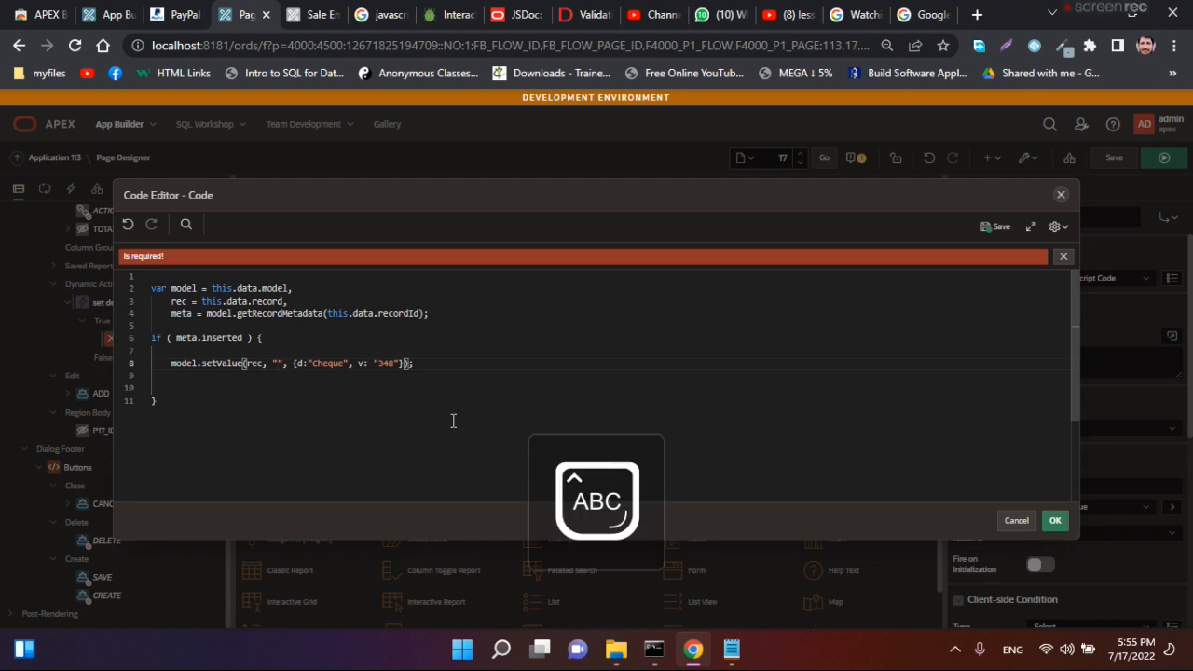
type("PRODUCT_ID")
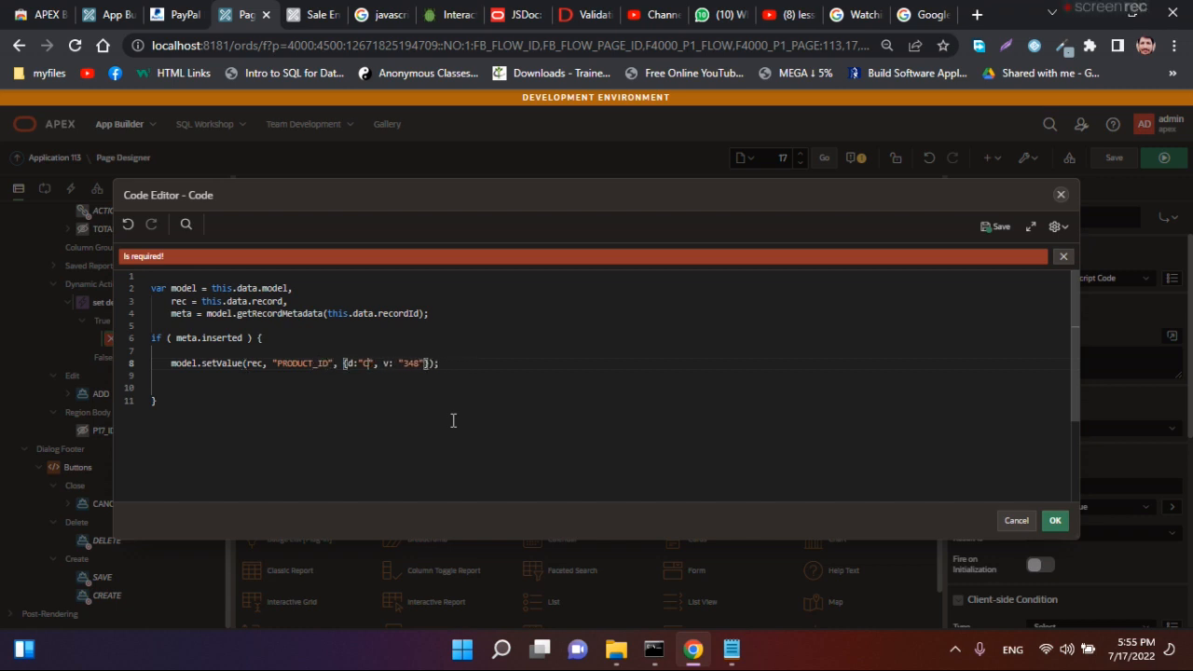
Set the filled display to Customer(1) with value 1 and accept the code
type("Customer(1")
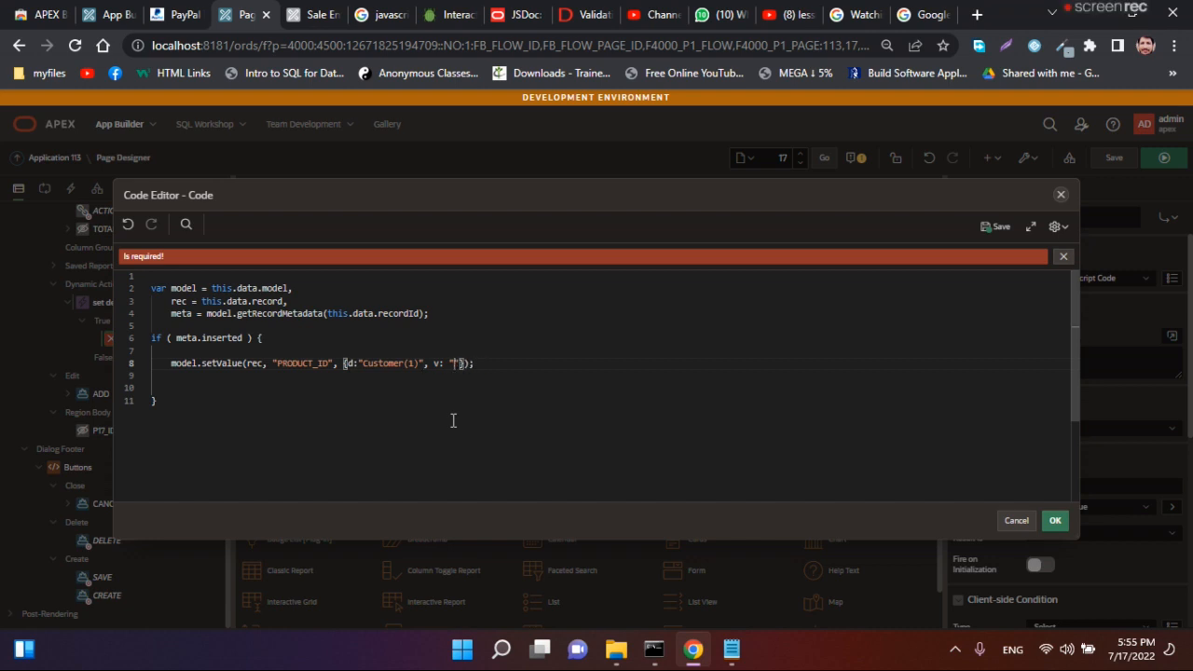
type("1")
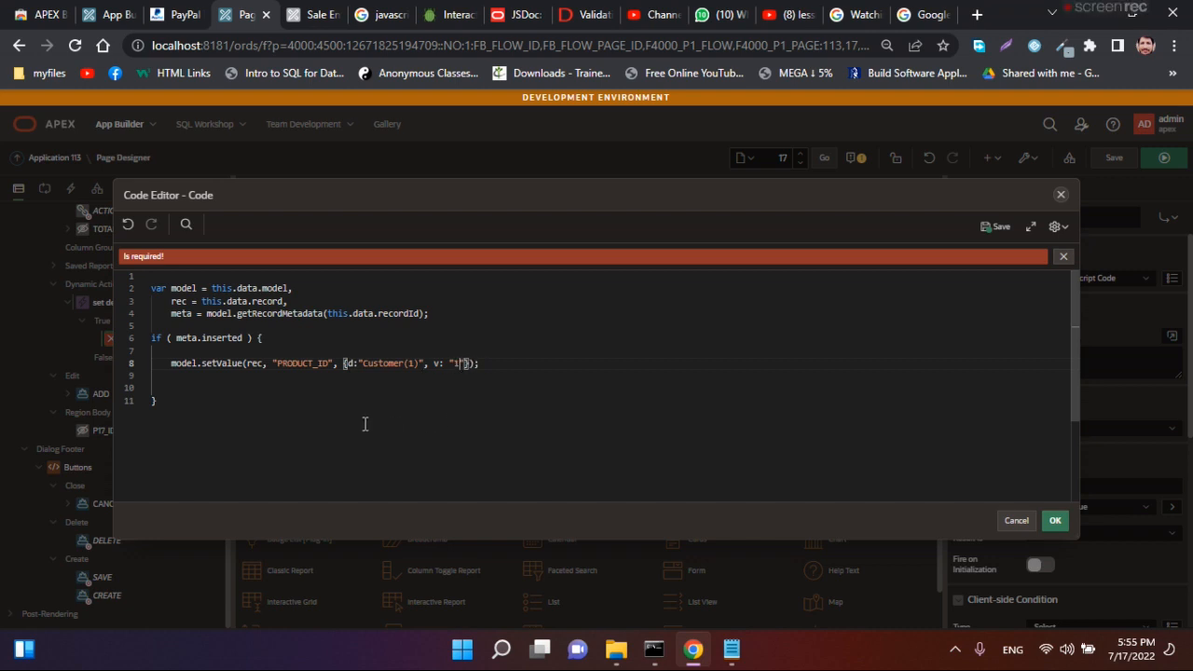
mouse_move(317, 387)
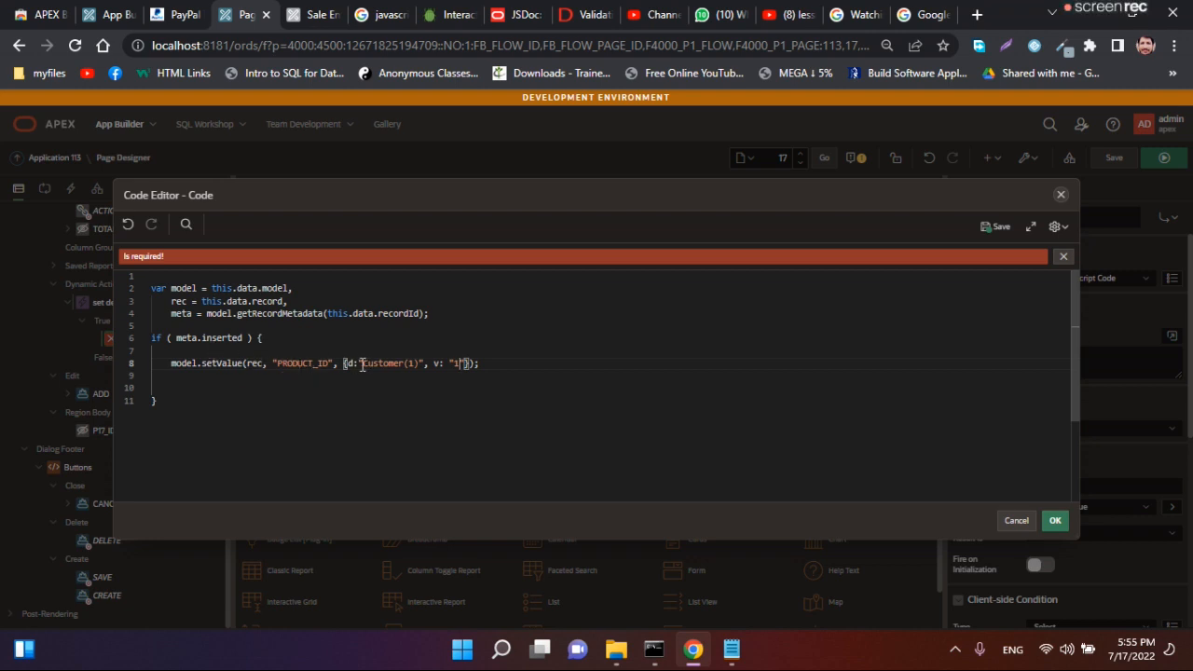
left_click_drag(153, 287, 432, 313)
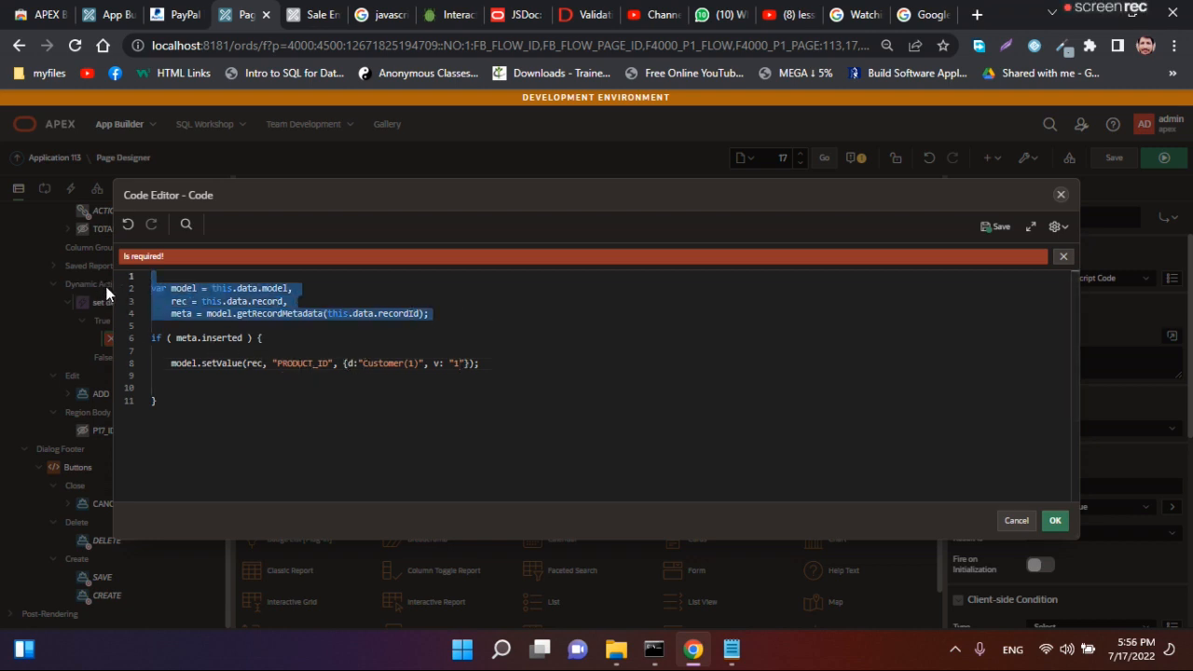
left_click(425, 314)
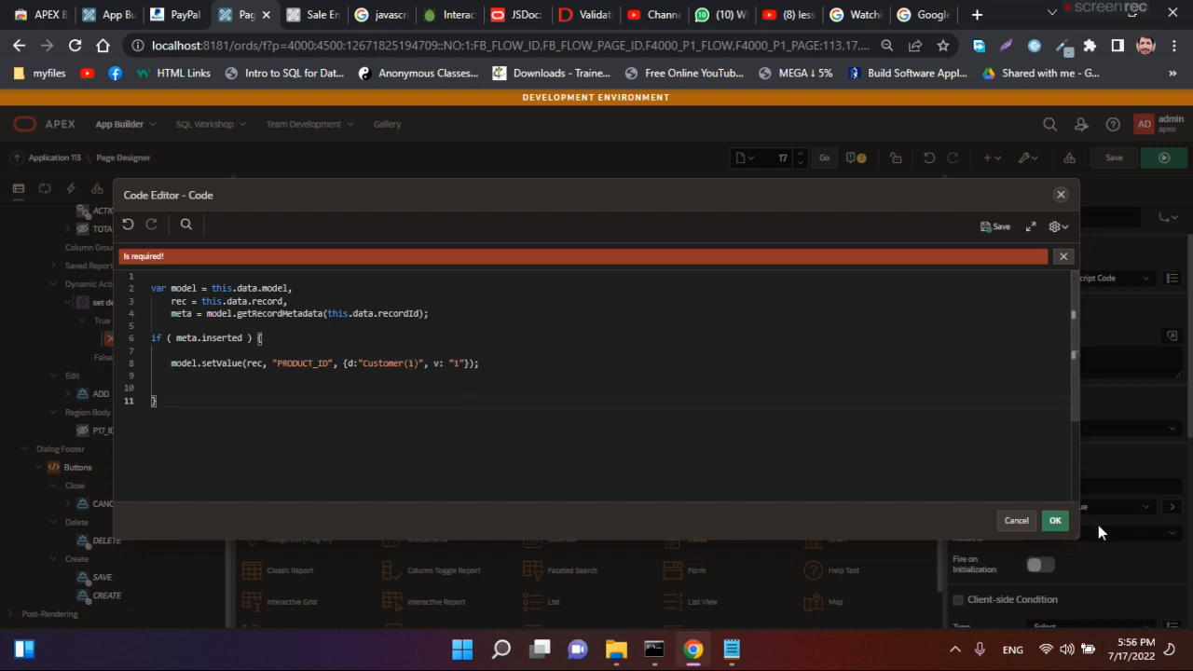
left_click(1056, 520)
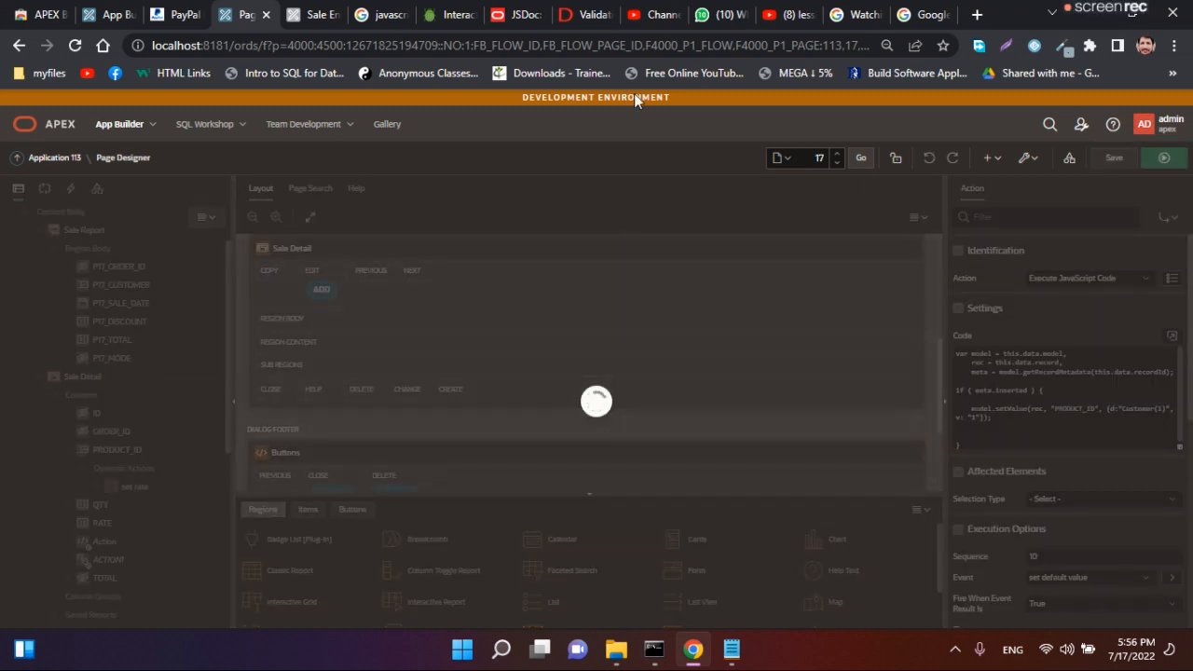
mouse_move(317, 15)
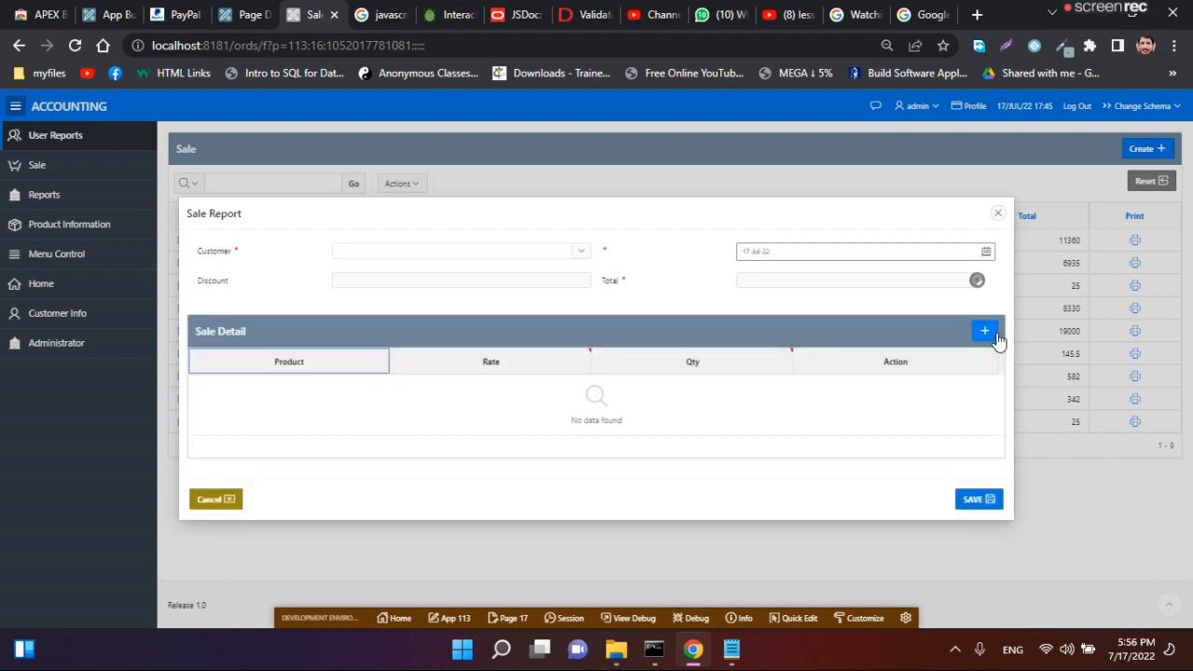
Add two Sale Detail rows and confirm Product pre-fills as Customer(1)
left_click(985, 331)
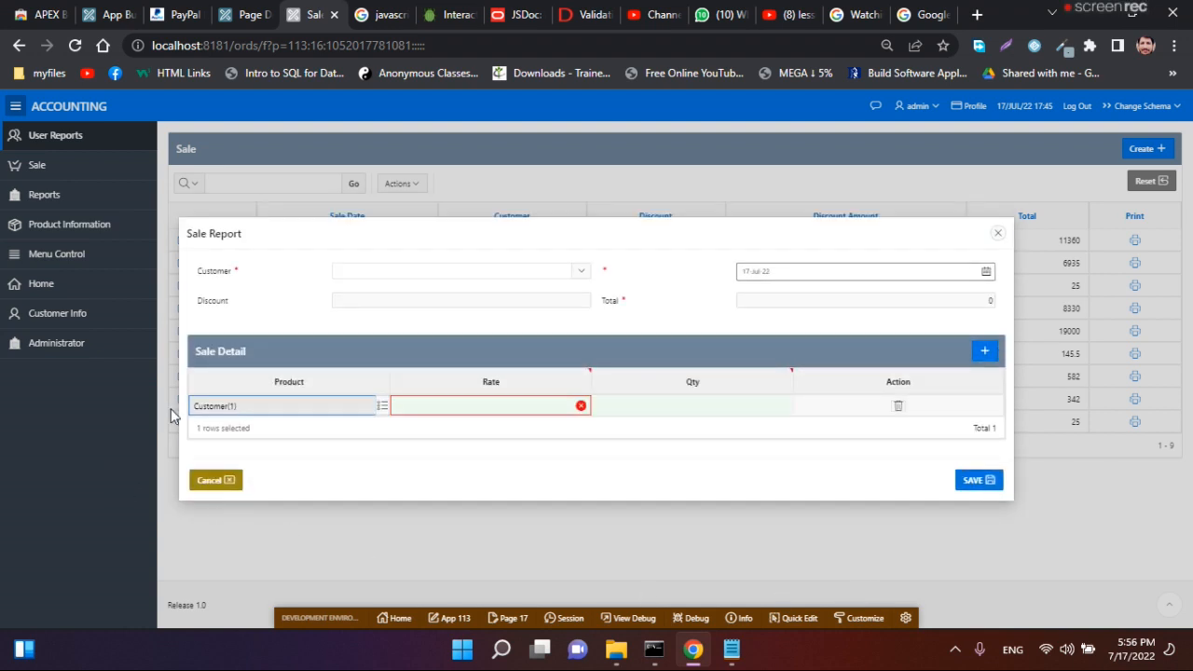
mouse_move(309, 440)
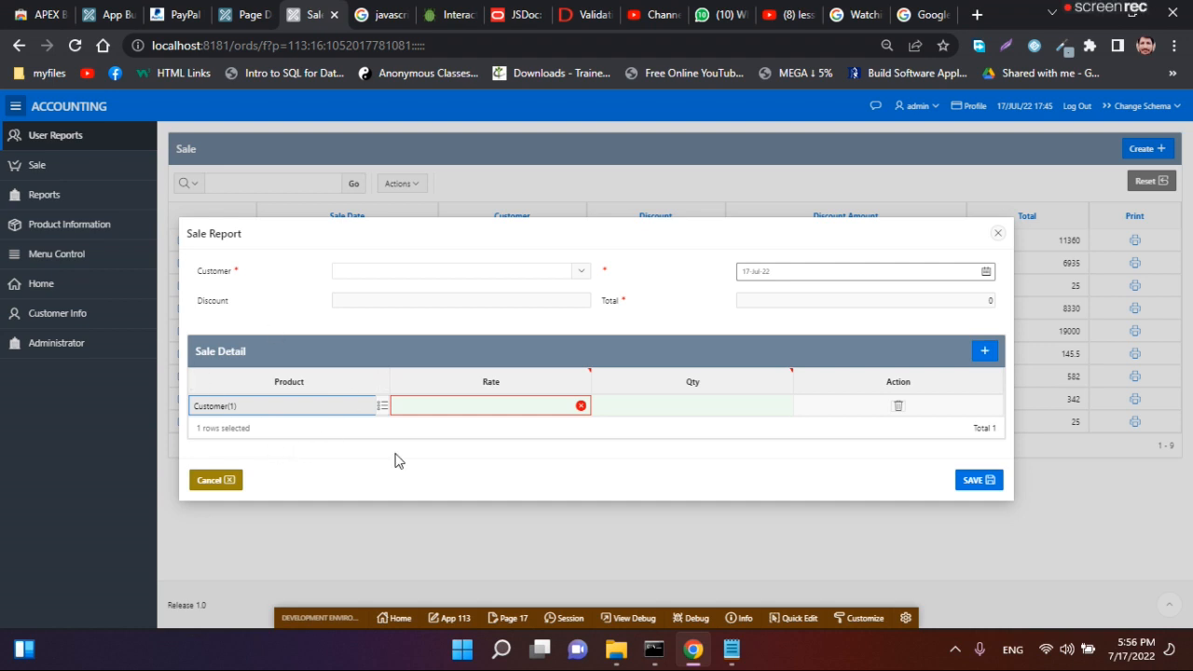
left_click(985, 351)
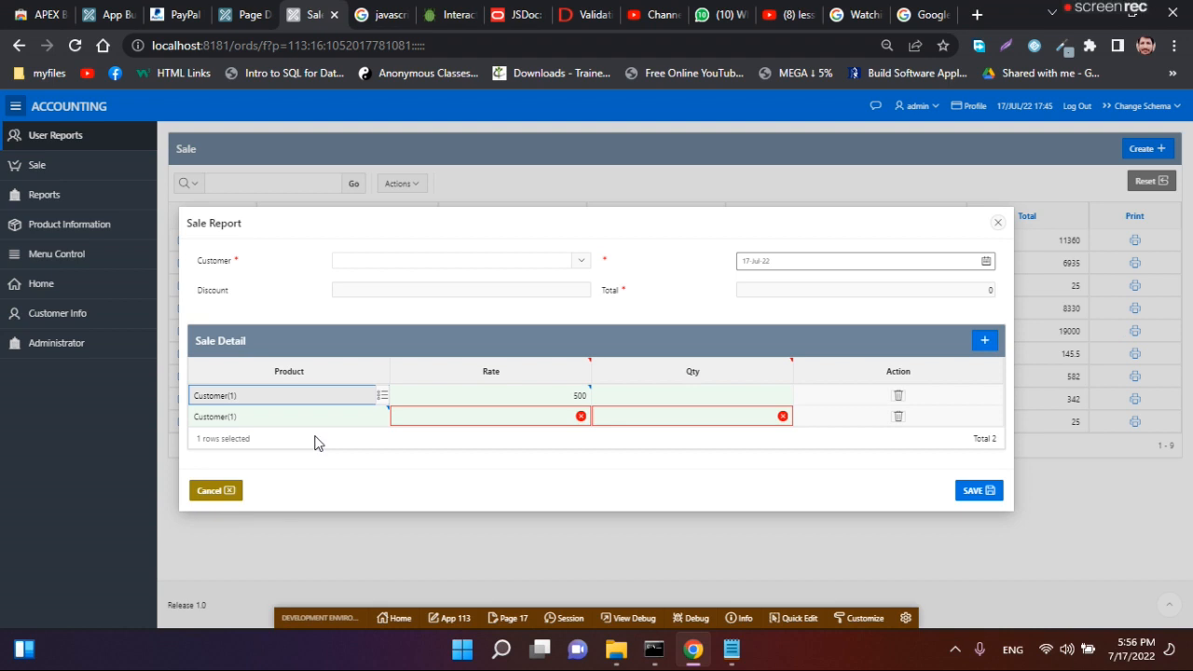
mouse_move(257, 418)
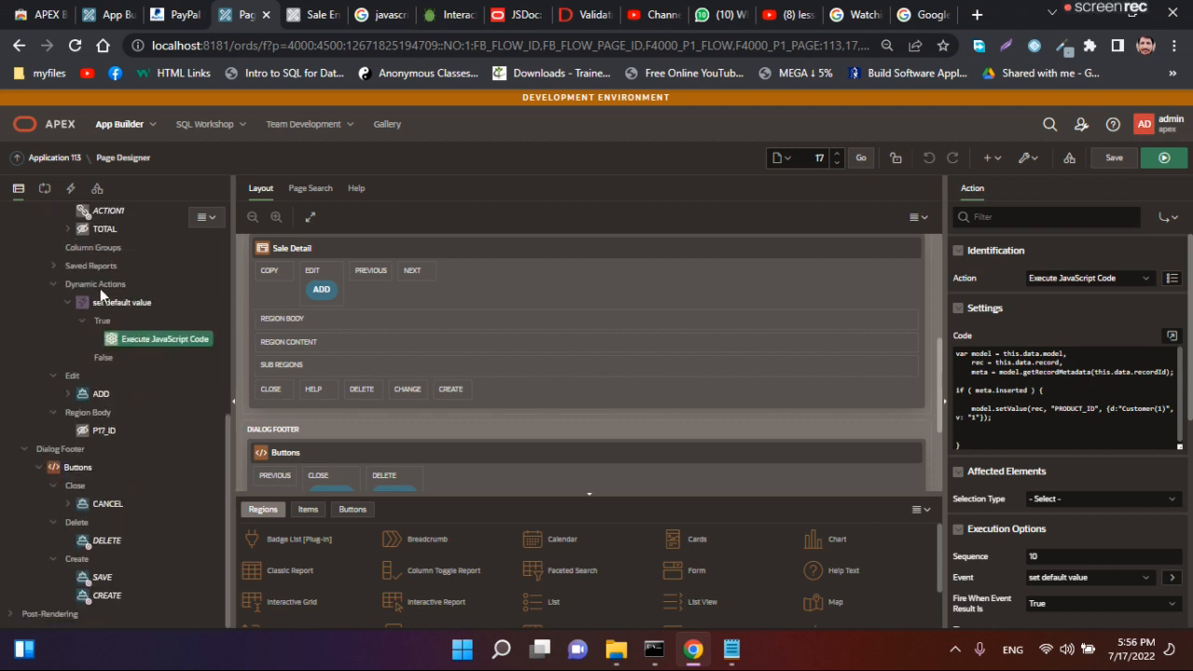
Re-select the JavaScript code and accept it unchanged
left_click(1171, 335)
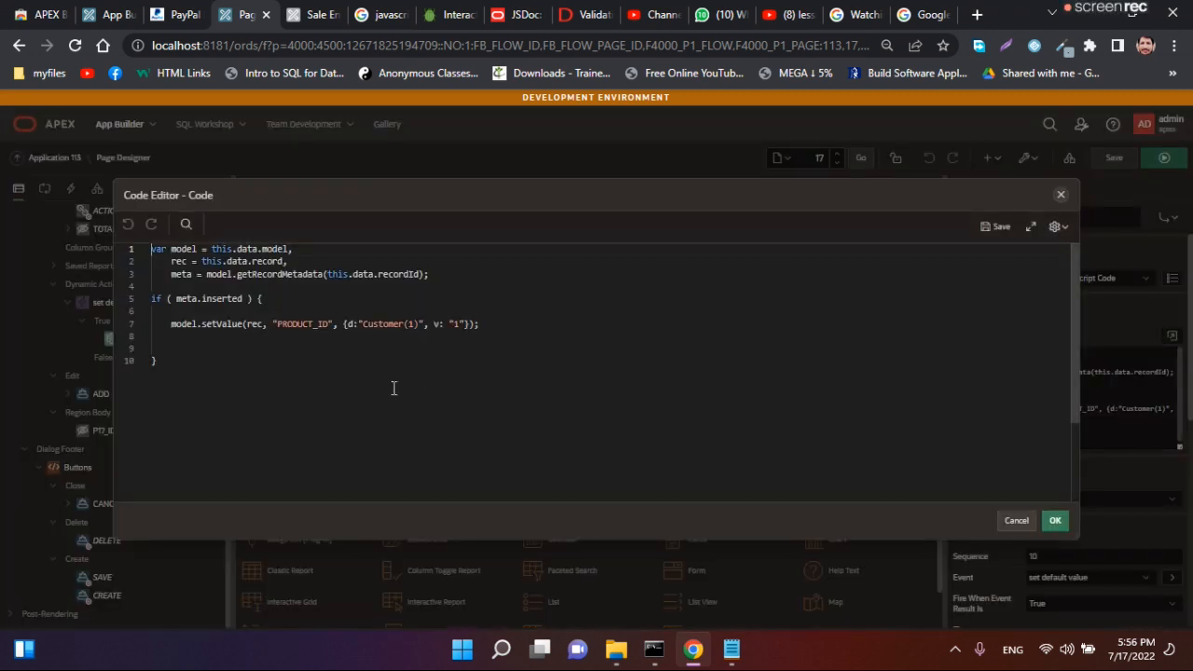
key("ctrl+a")
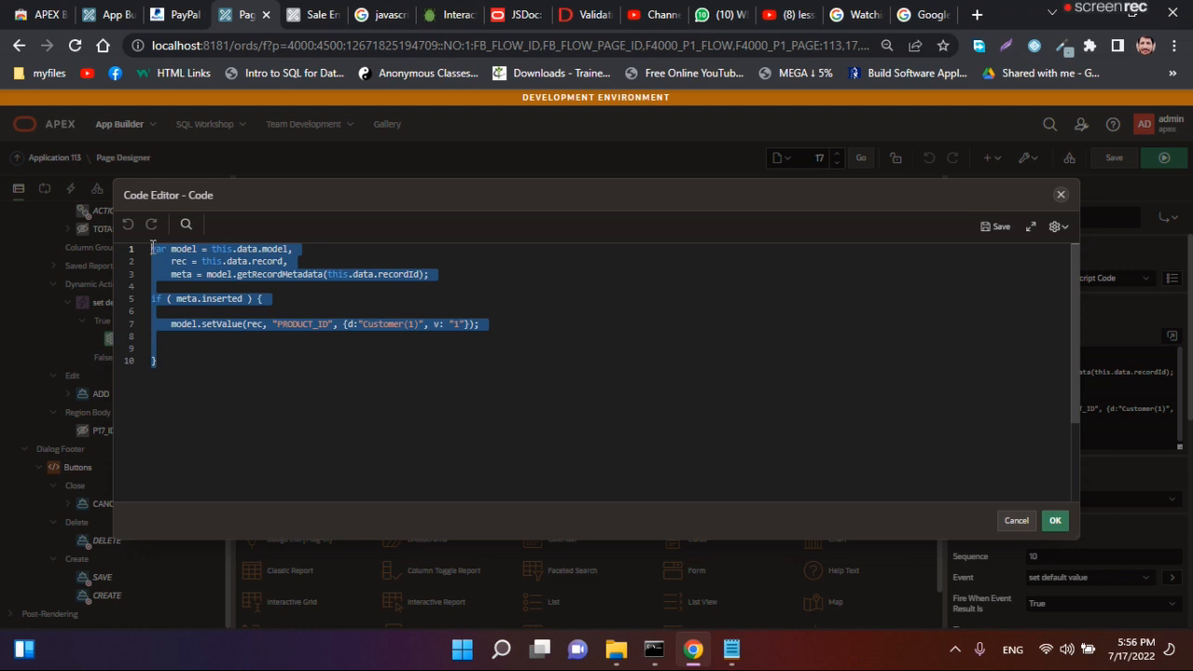
left_click(1055, 521)
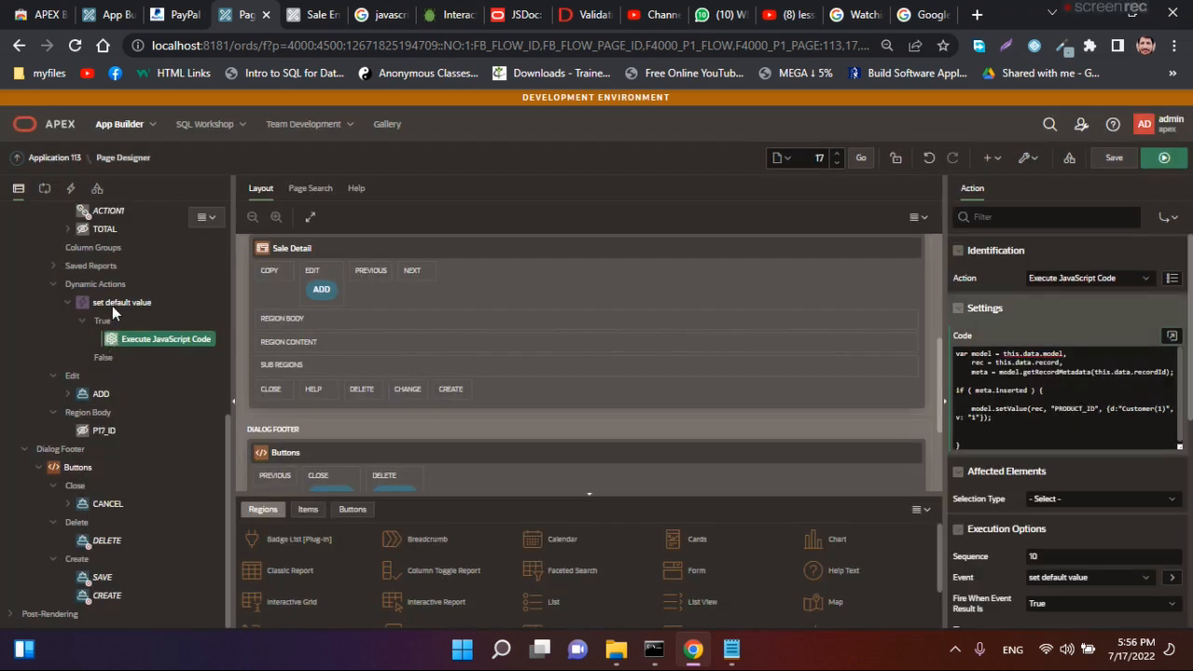
Set the dynamic action's server-side condition to Never
left_click(124, 302)
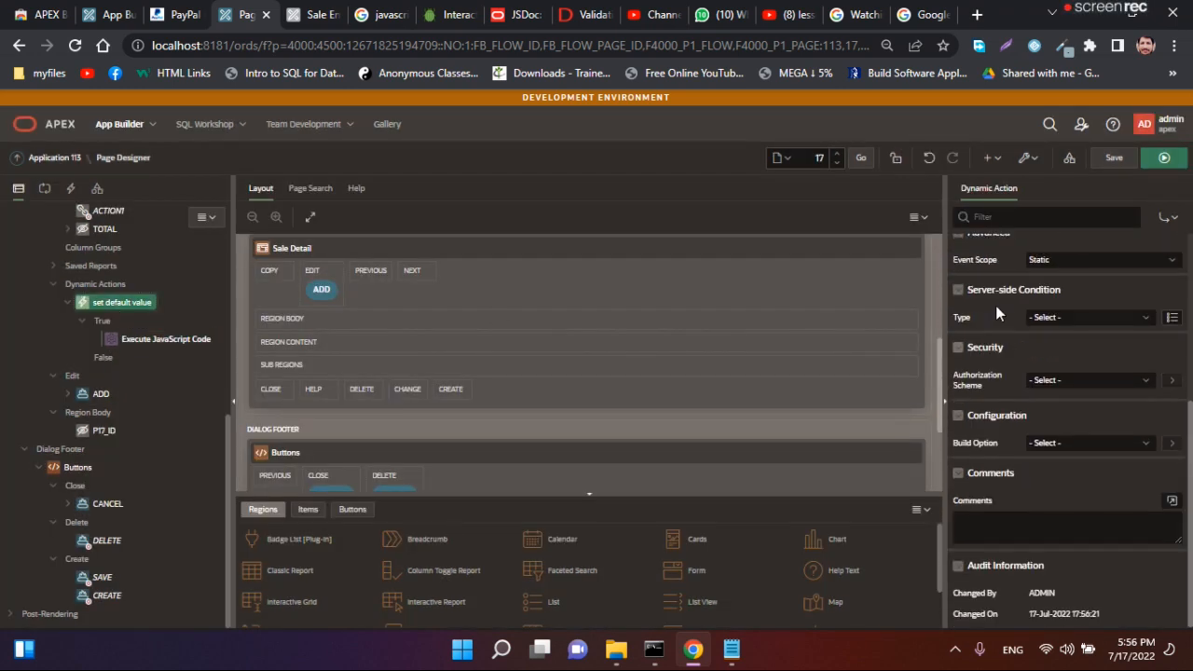
left_click(1088, 317)
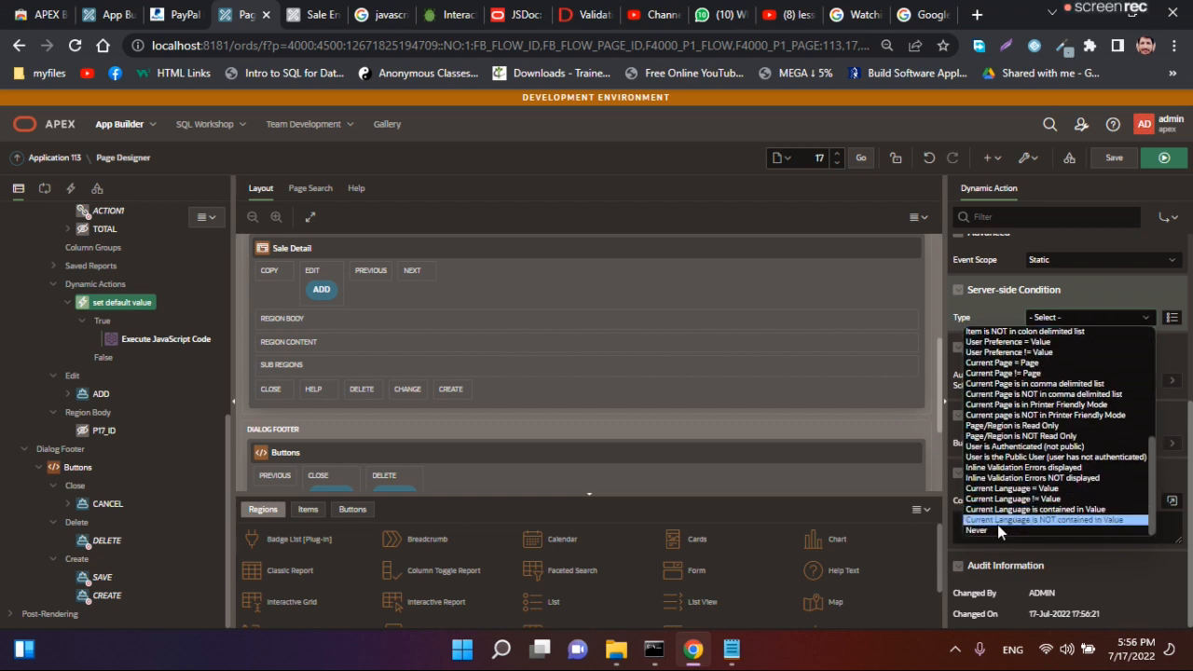
left_click(977, 529)
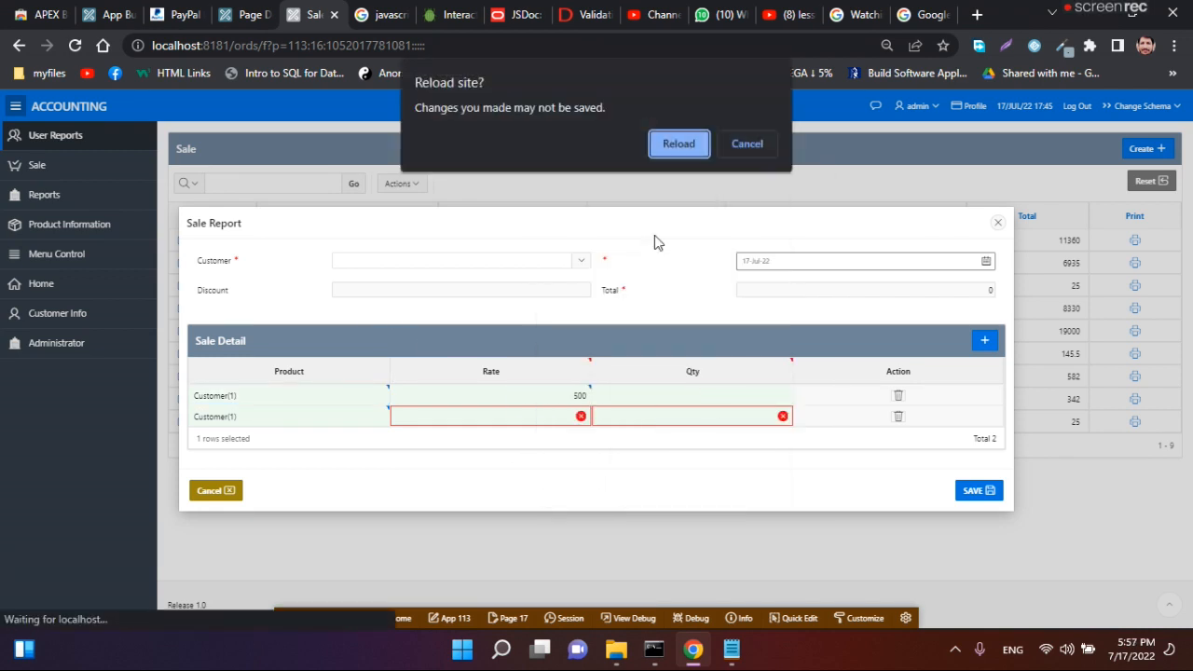
Reload the Sale Report, add a row with no pre-filled product, and return to Page Designer
left_click(679, 143)
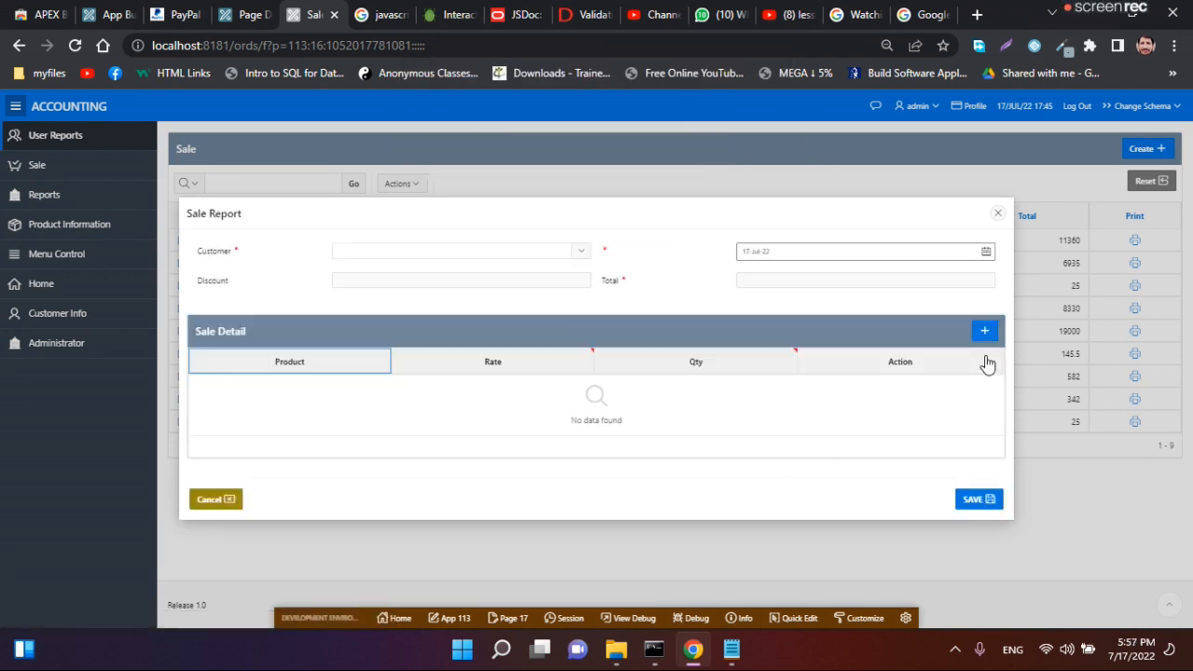
left_click(984, 332)
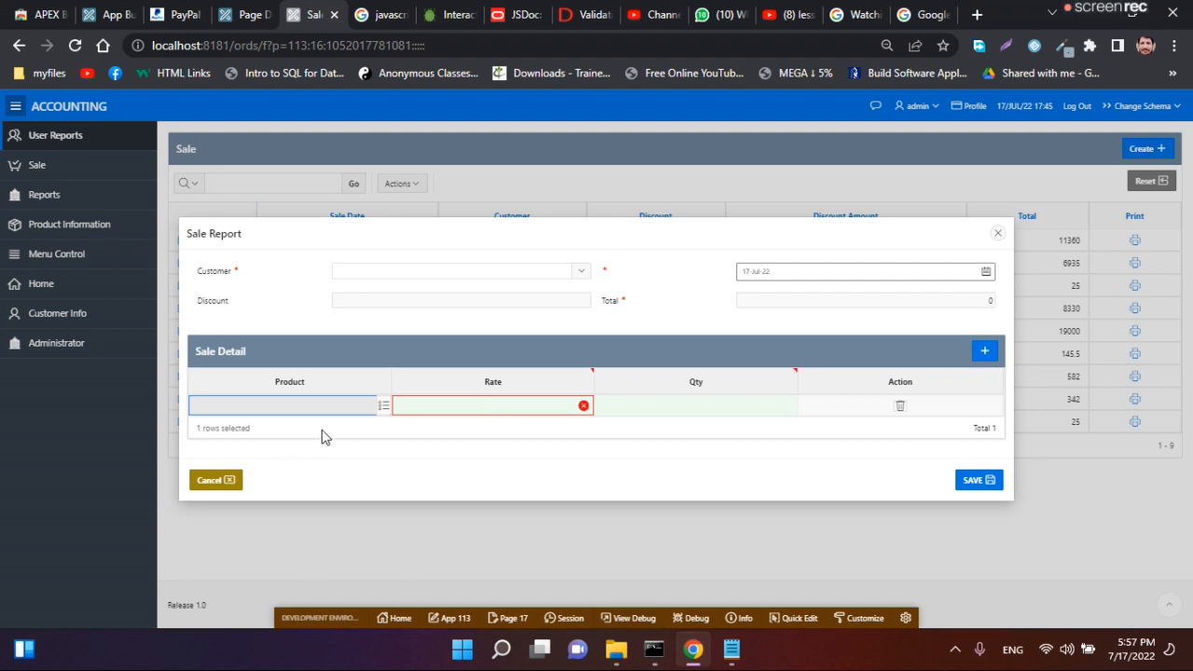
mouse_move(396, 425)
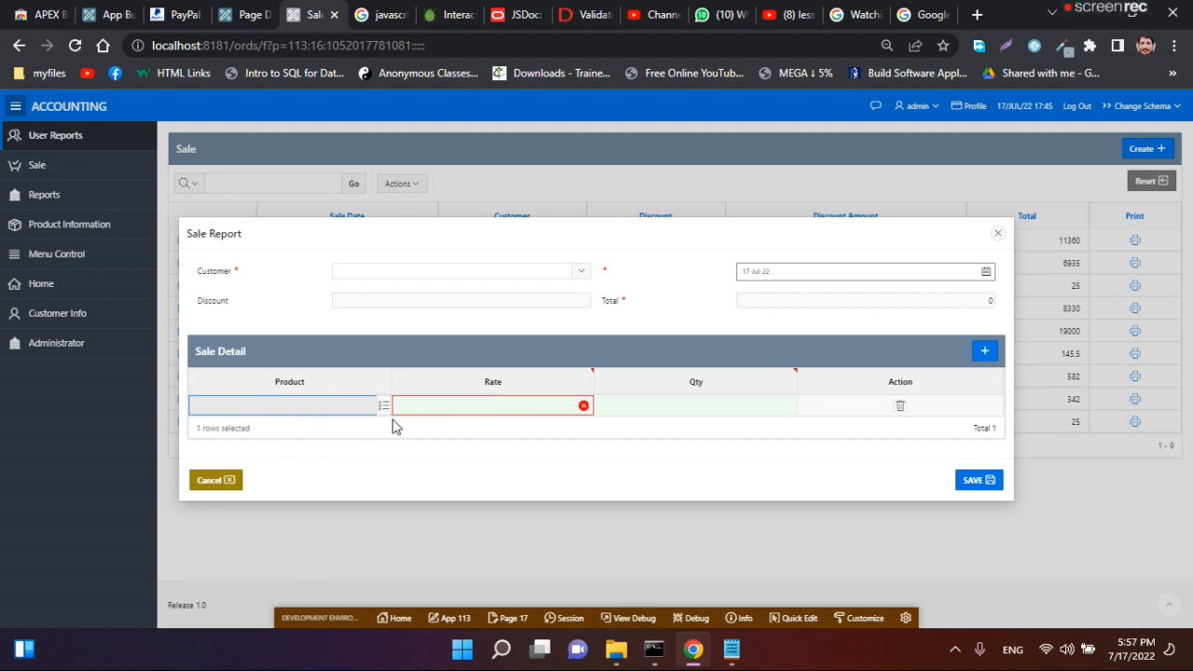
mouse_move(313, 15)
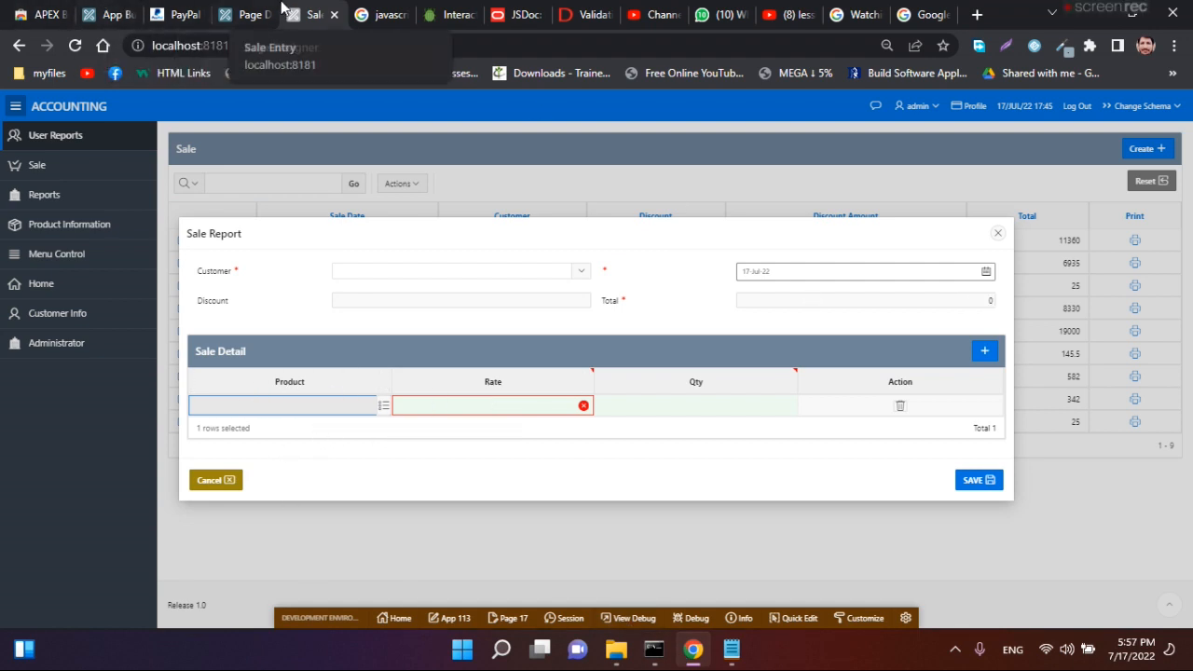
left_click(246, 15)
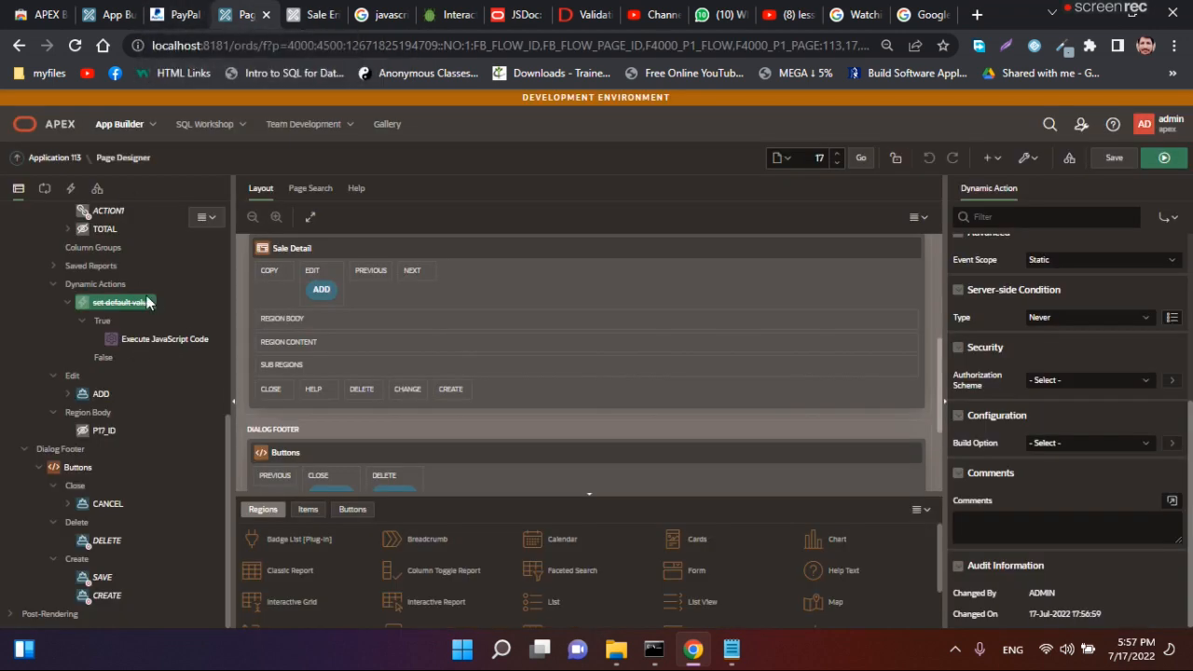
Select the set default value dynamic action in the Rendering tree
left_click(1089, 317)
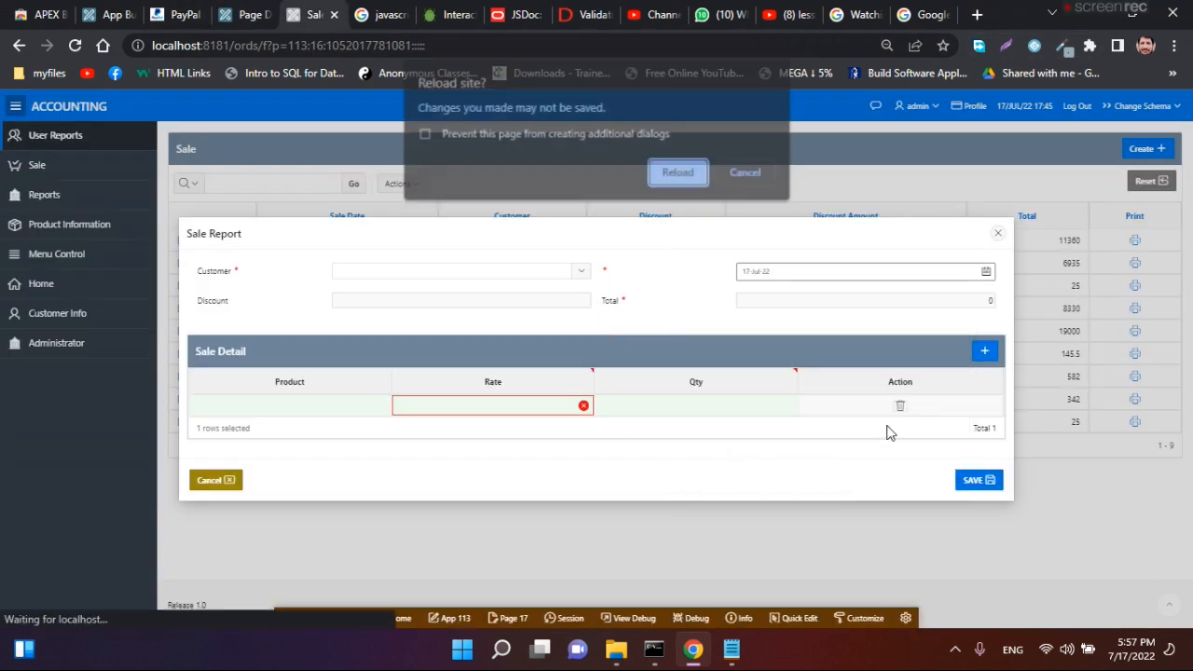
Add three detail rows with quantity 5 each and save the sale record totaling 7500
left_click(679, 172)
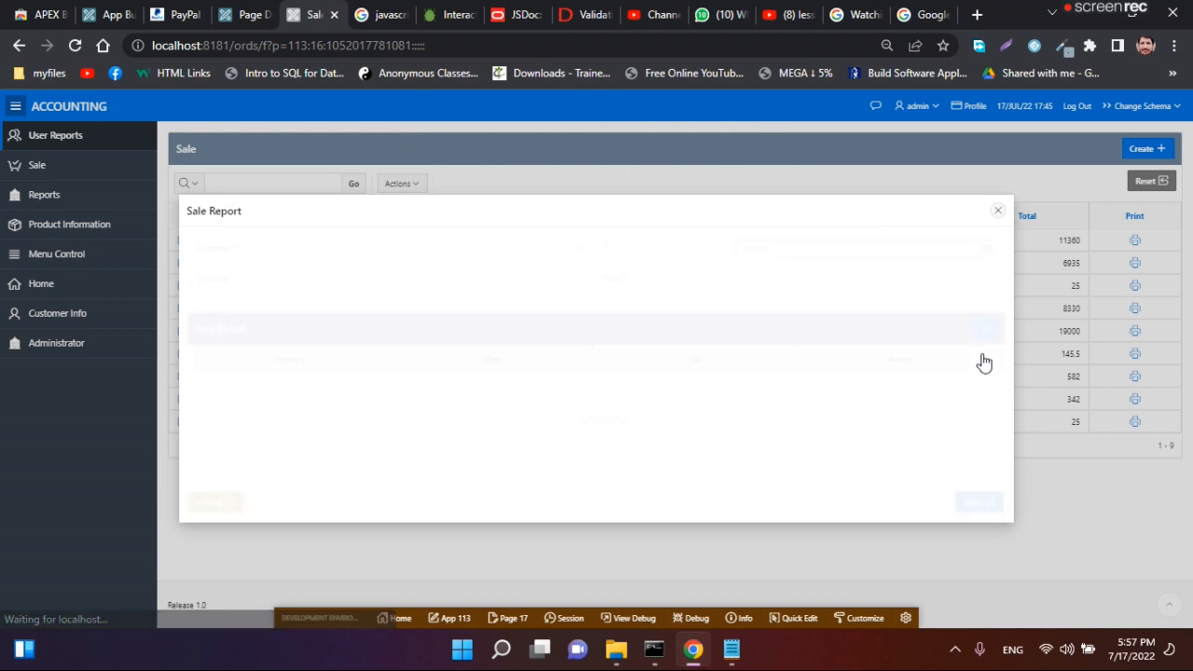
left_click(984, 350)
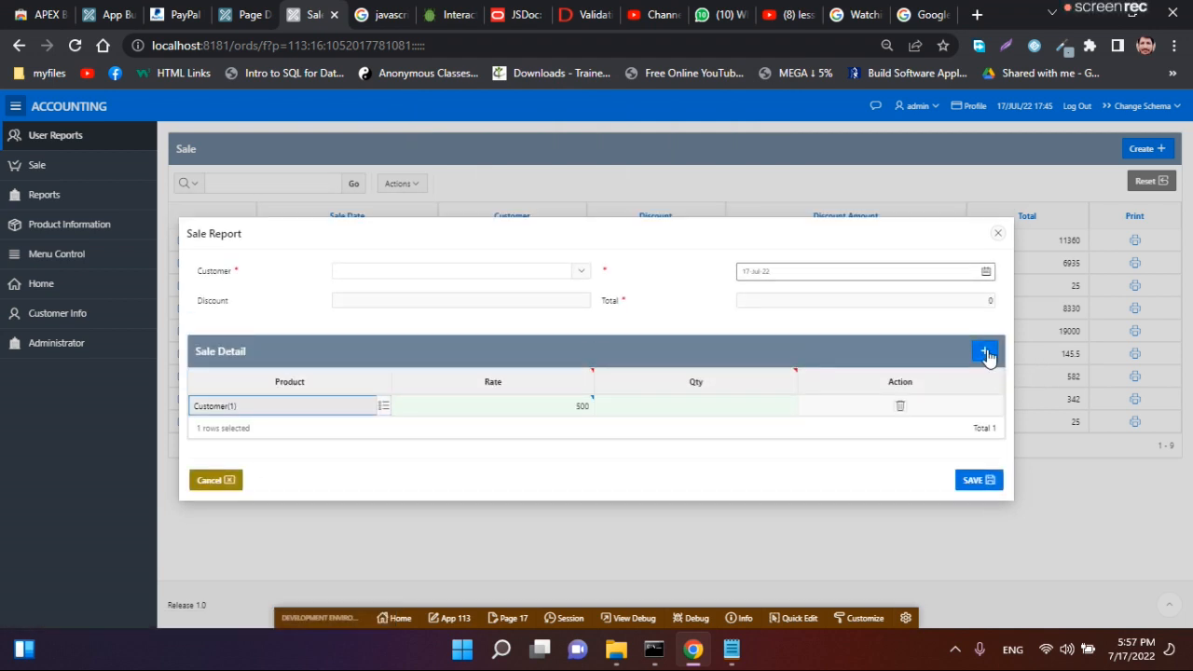
left_click(985, 354)
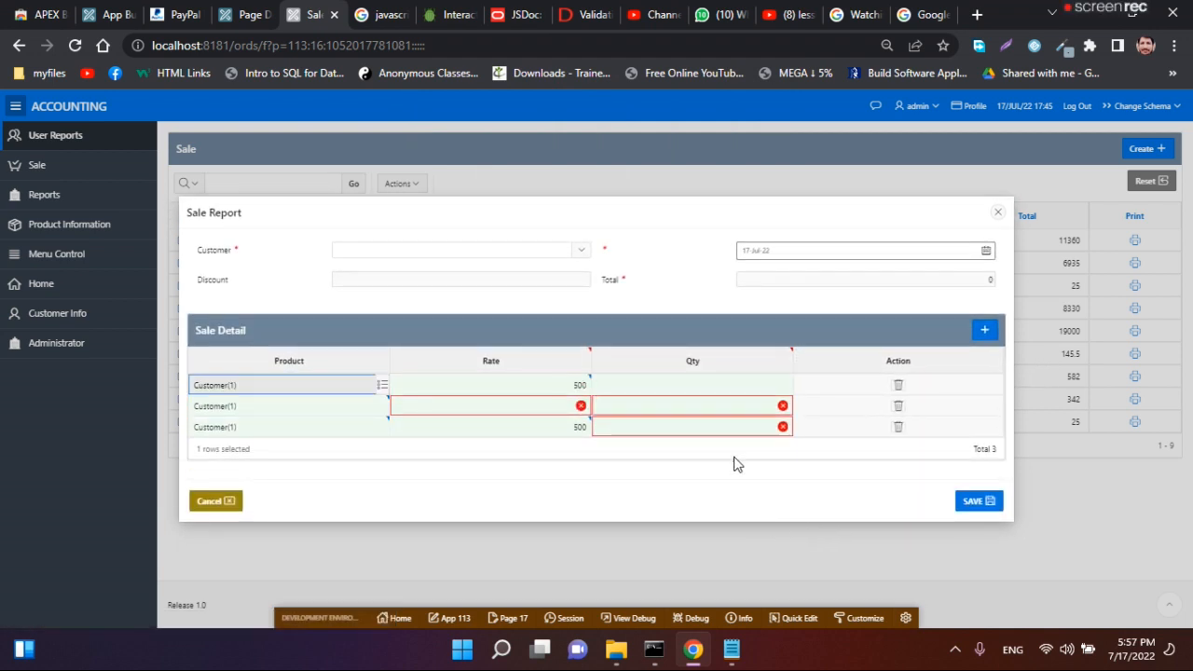
left_click(690, 384)
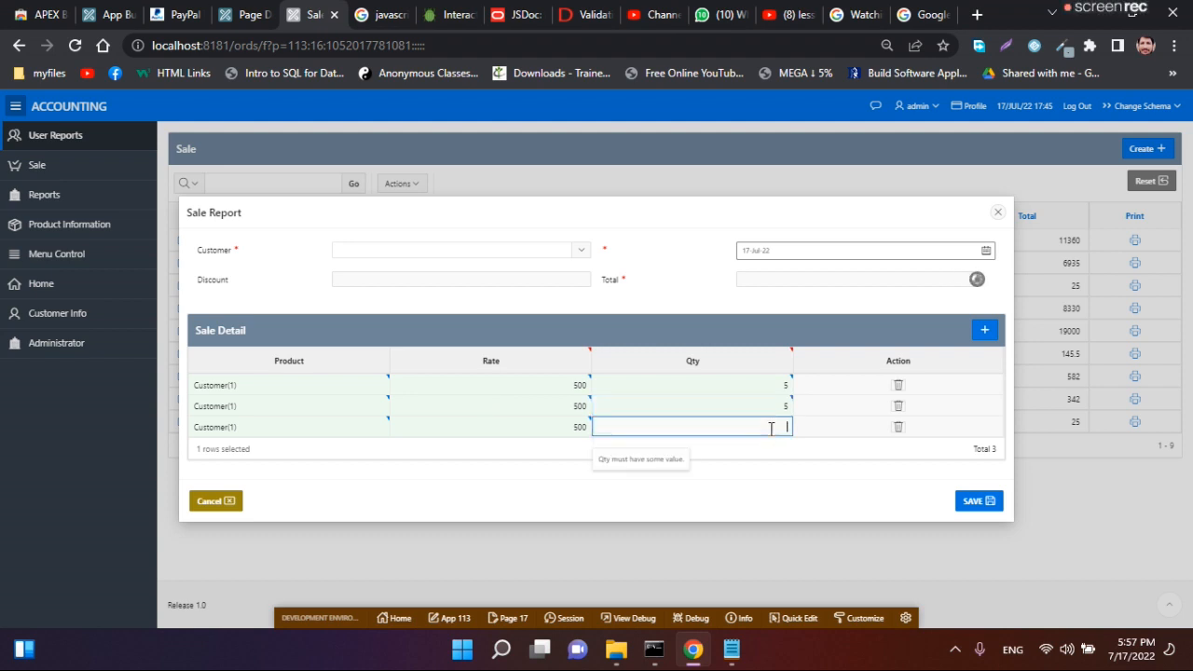
type("5")
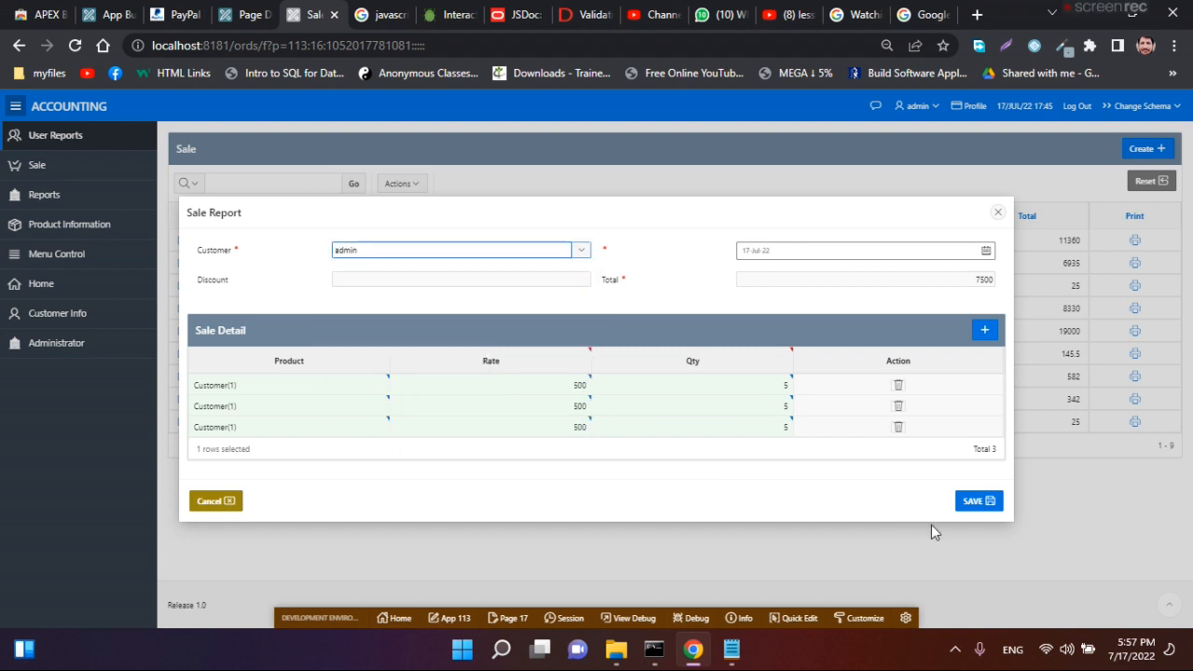
left_click(977, 499)
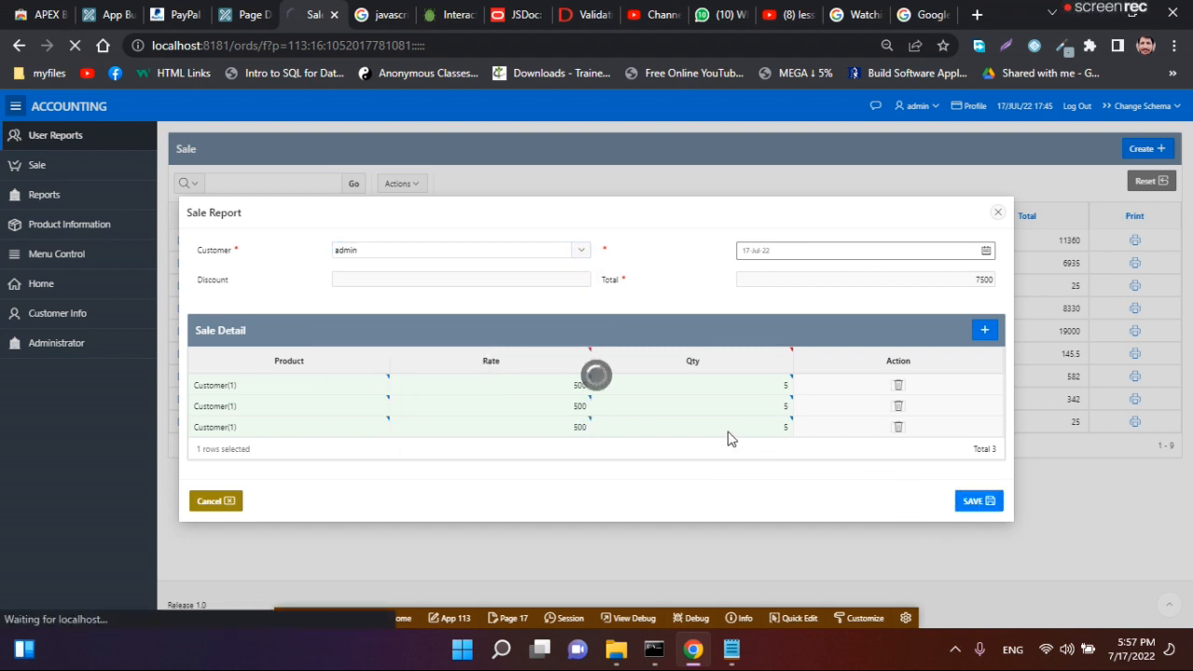
left_click(977, 499)
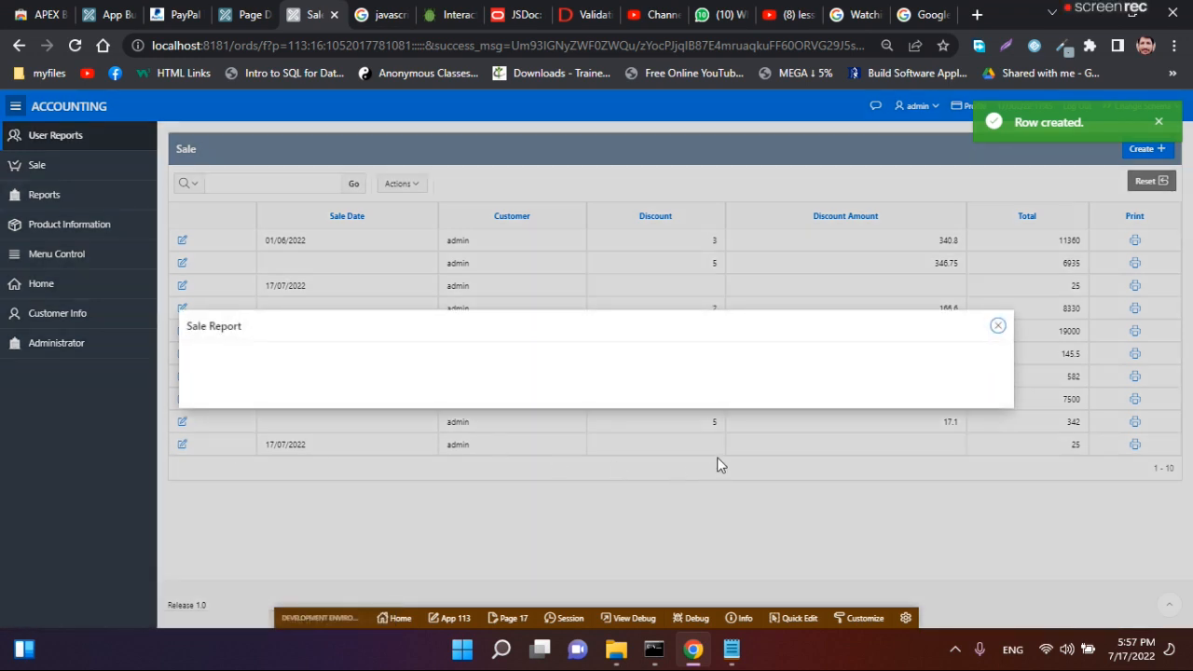
Reopen the new 7500 sale to verify its three detail rows were saved
left_click(1000, 325)
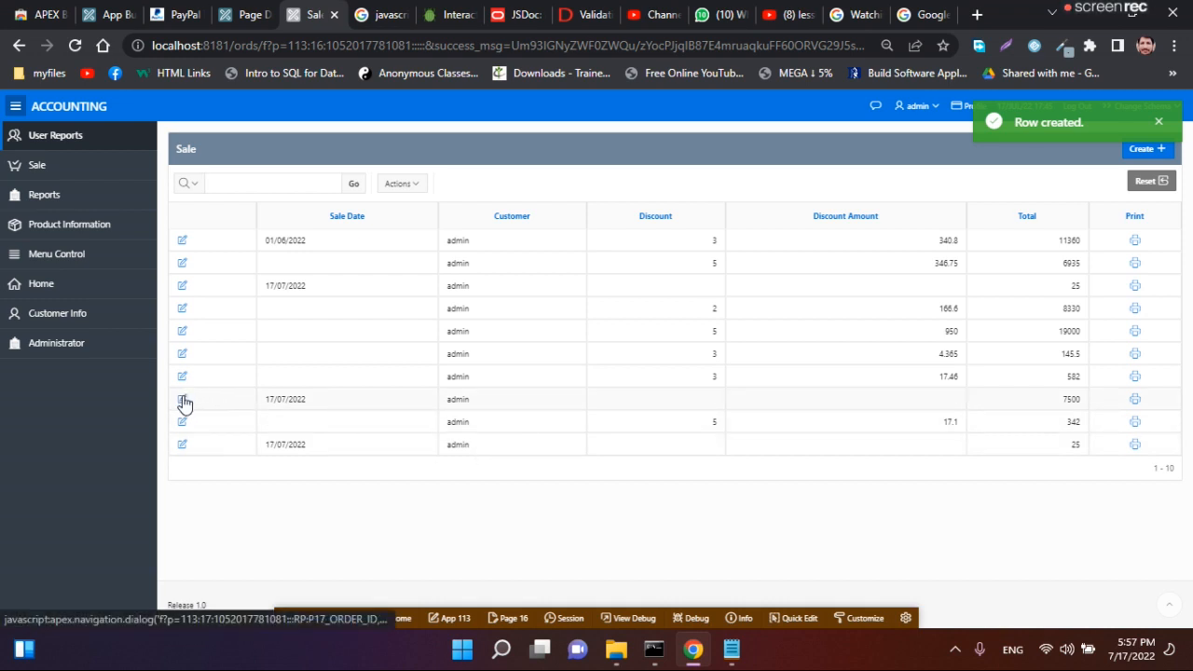
left_click(183, 399)
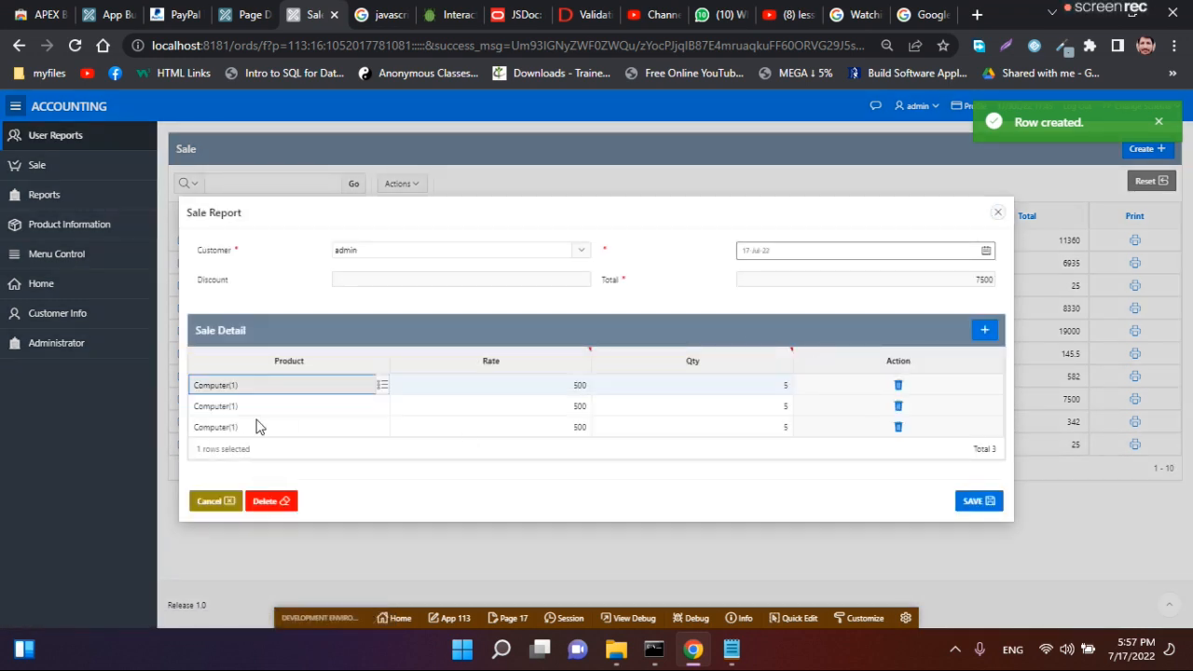
mouse_move(363, 430)
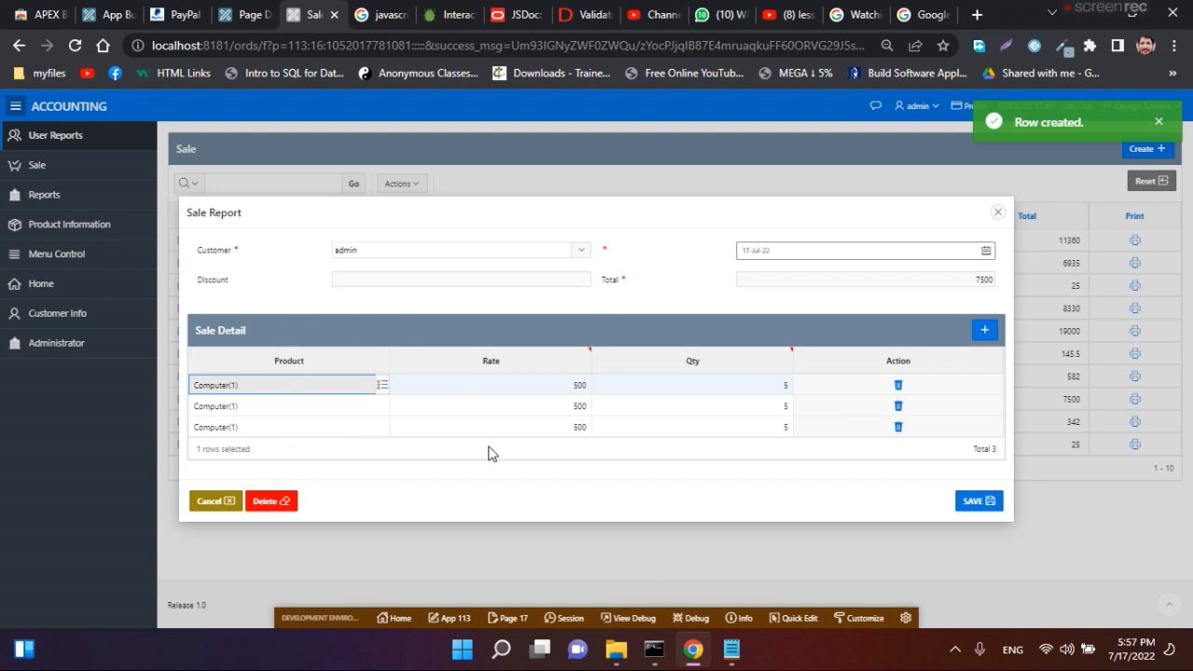
mouse_move(496, 456)
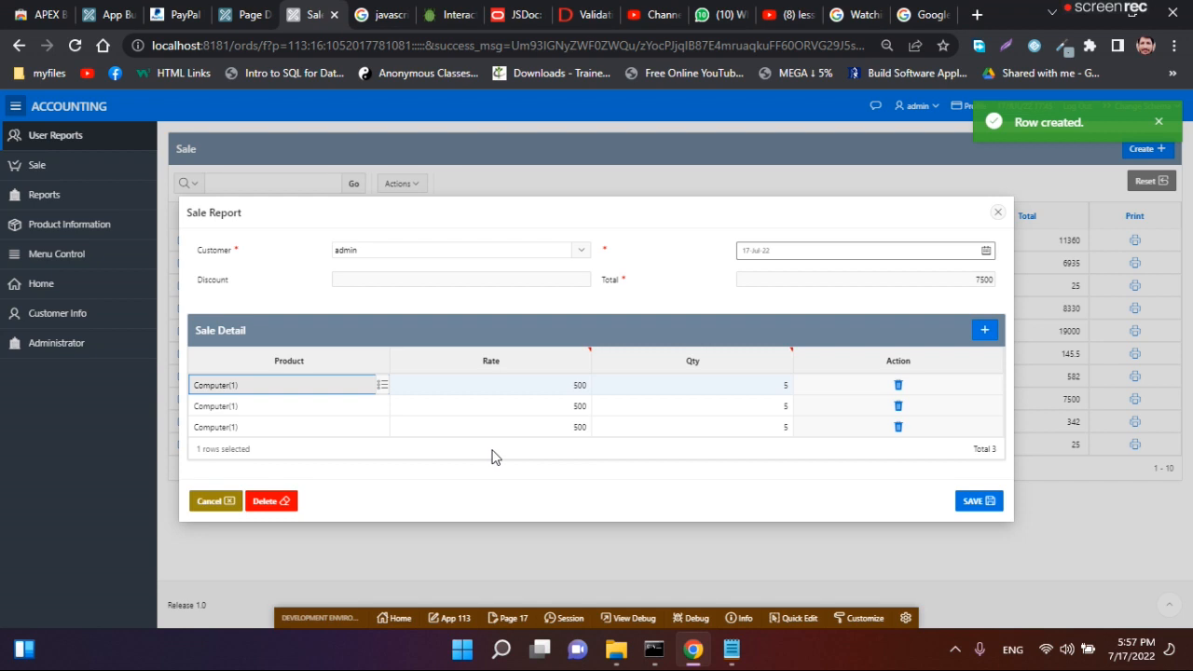
mouse_move(205, 202)
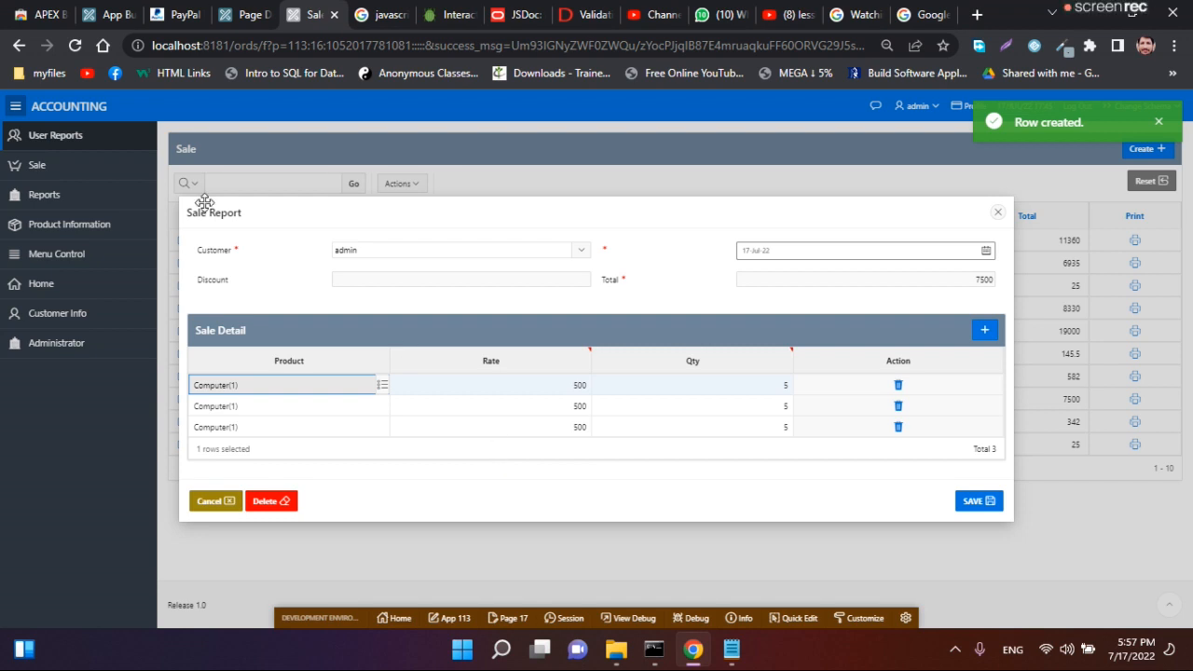